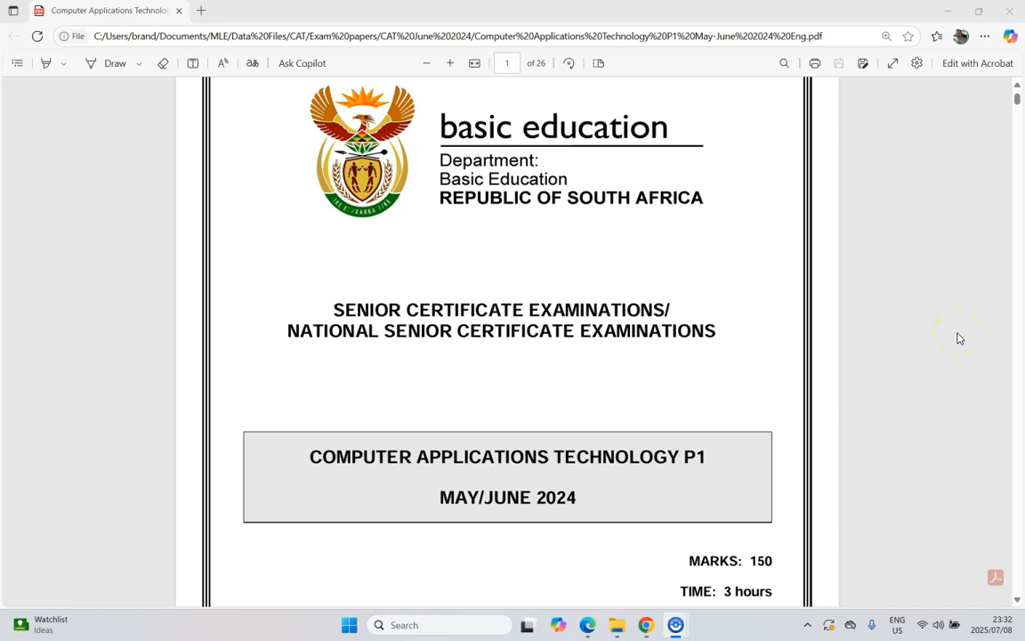
{"action": "mouse_move", "coordinate": [968, 331]}
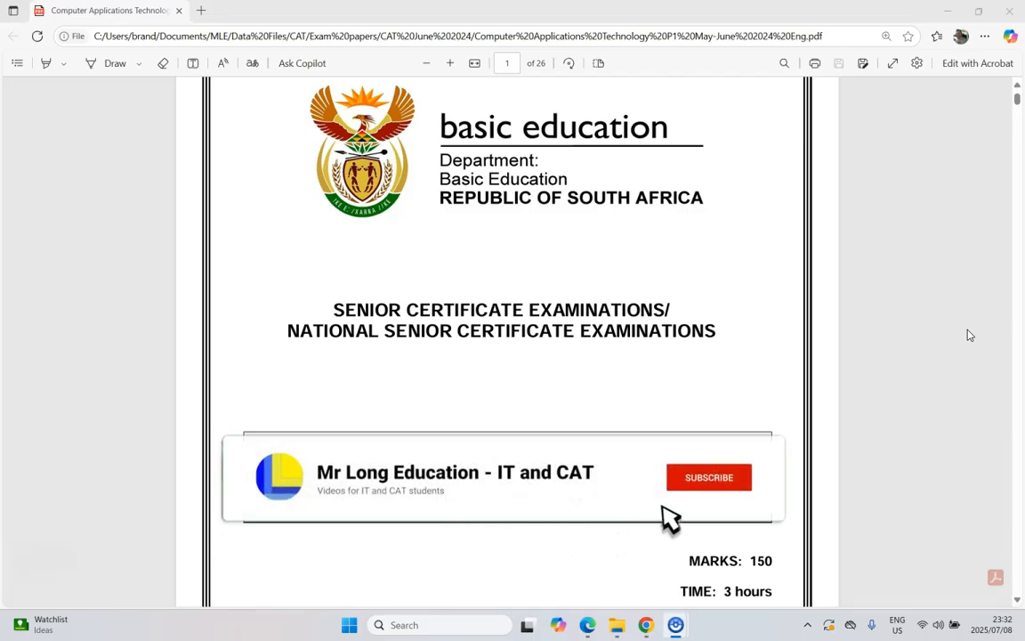
Move to Question 6 in the exam PDF and open the exam files folder.
{"action": "left_click", "coordinate": [709, 477]}
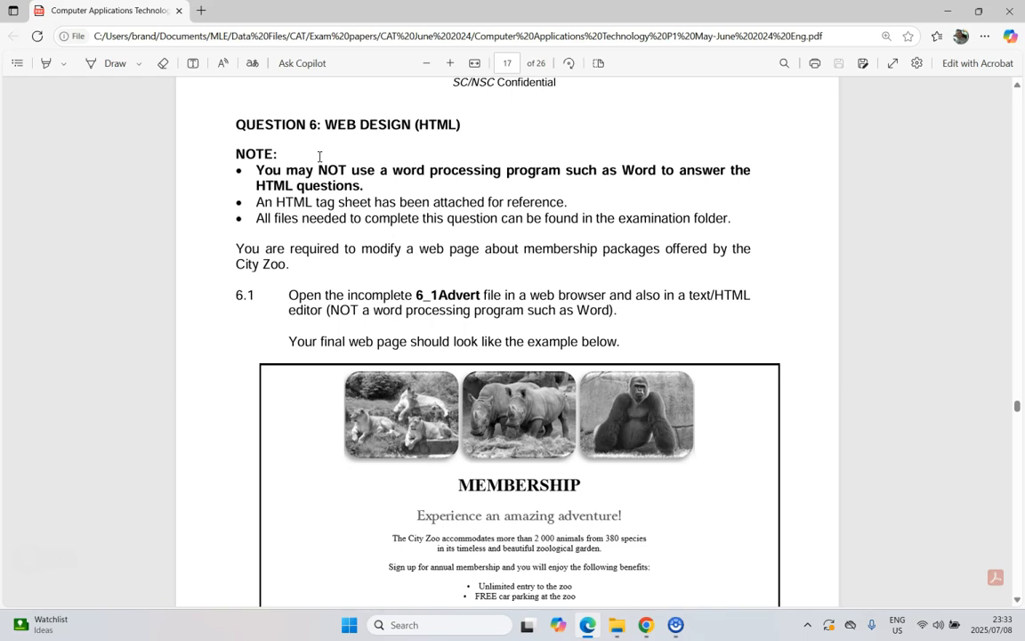
{"action": "mouse_move", "coordinate": [447, 211]}
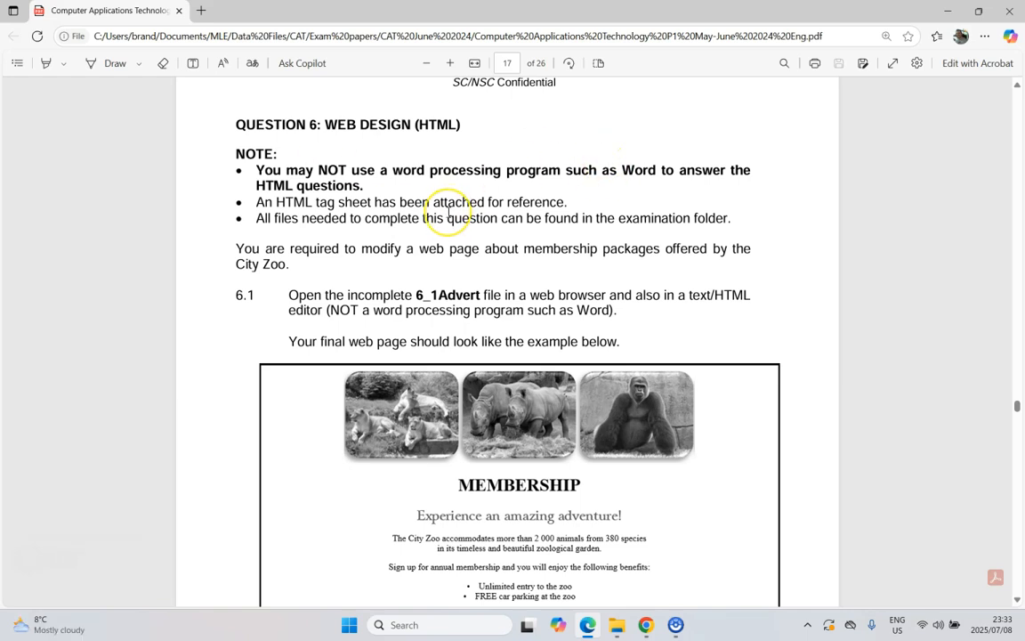
{"action": "mouse_move", "coordinate": [282, 265]}
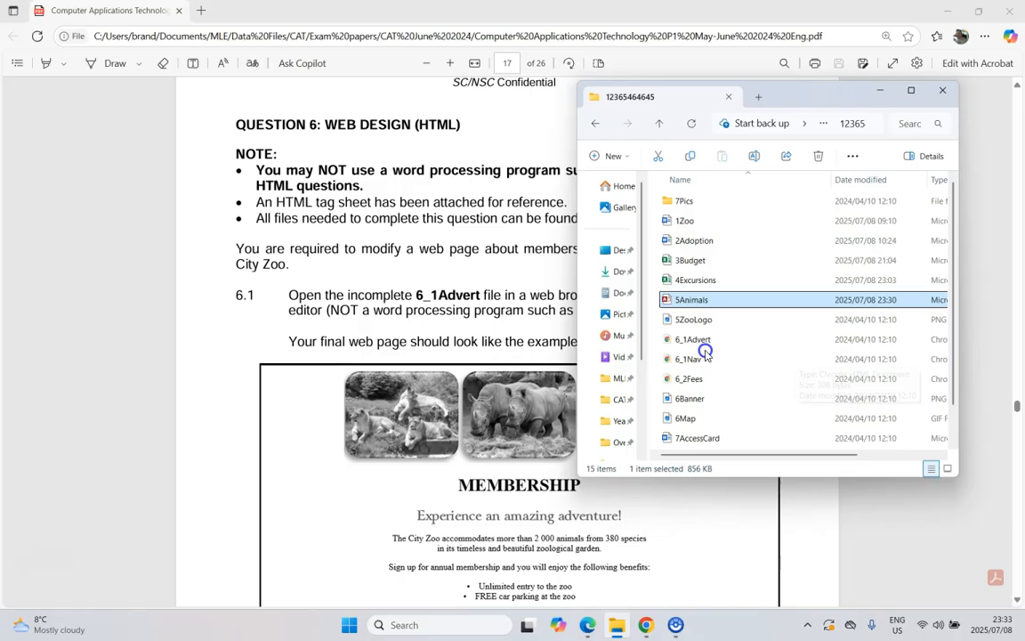
Open 6_1Advert in Notepad++ through the file's Open with menu.
{"action": "left_click", "coordinate": [693, 339]}
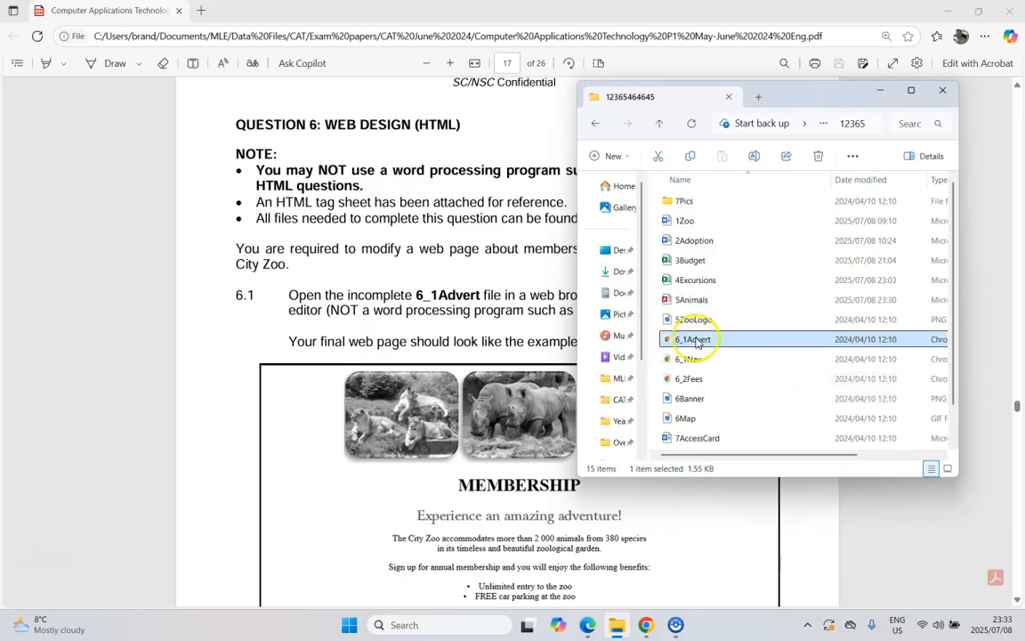
{"action": "right_click", "coordinate": [693, 339]}
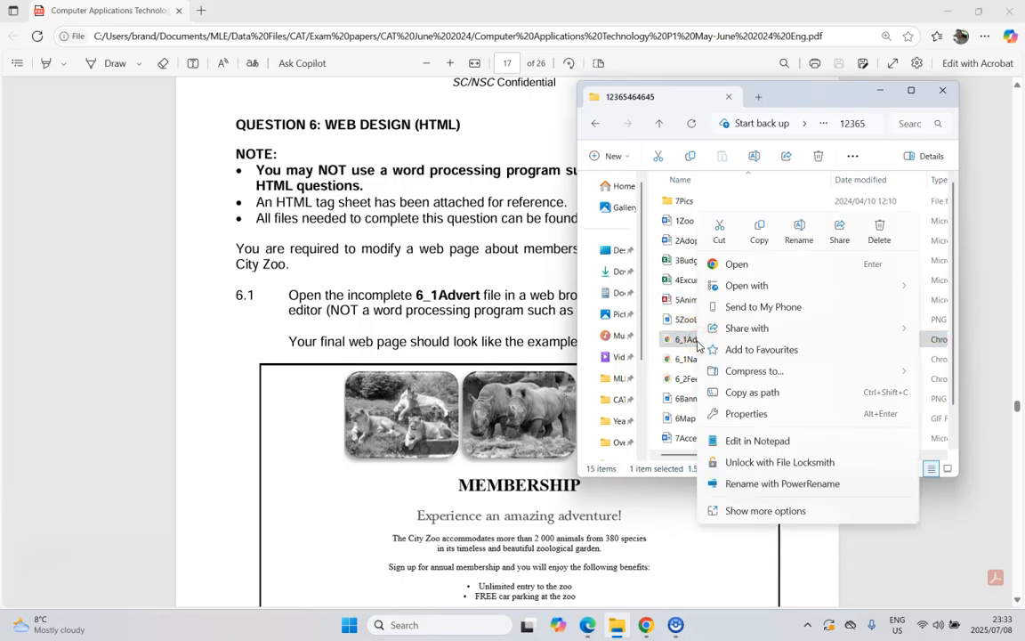
{"action": "mouse_move", "coordinate": [727, 363]}
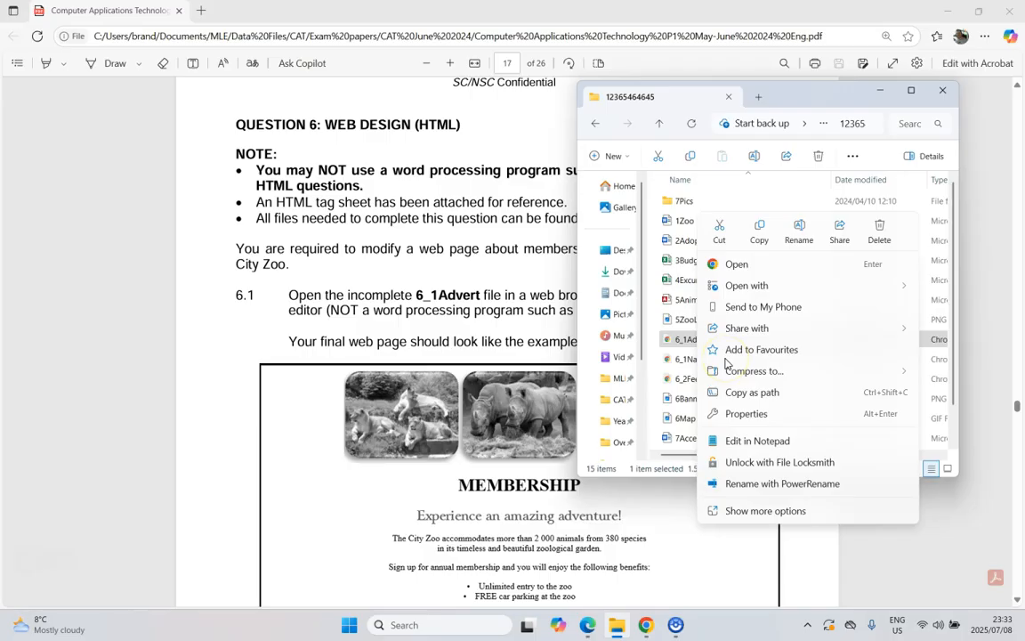
{"action": "mouse_move", "coordinate": [788, 450]}
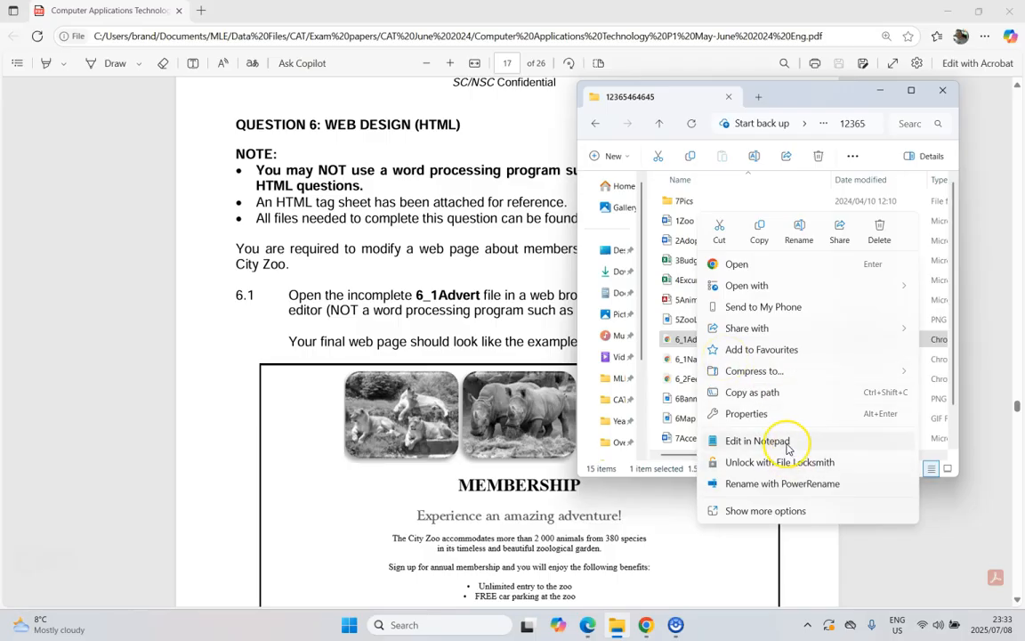
{"action": "left_click", "coordinate": [747, 285]}
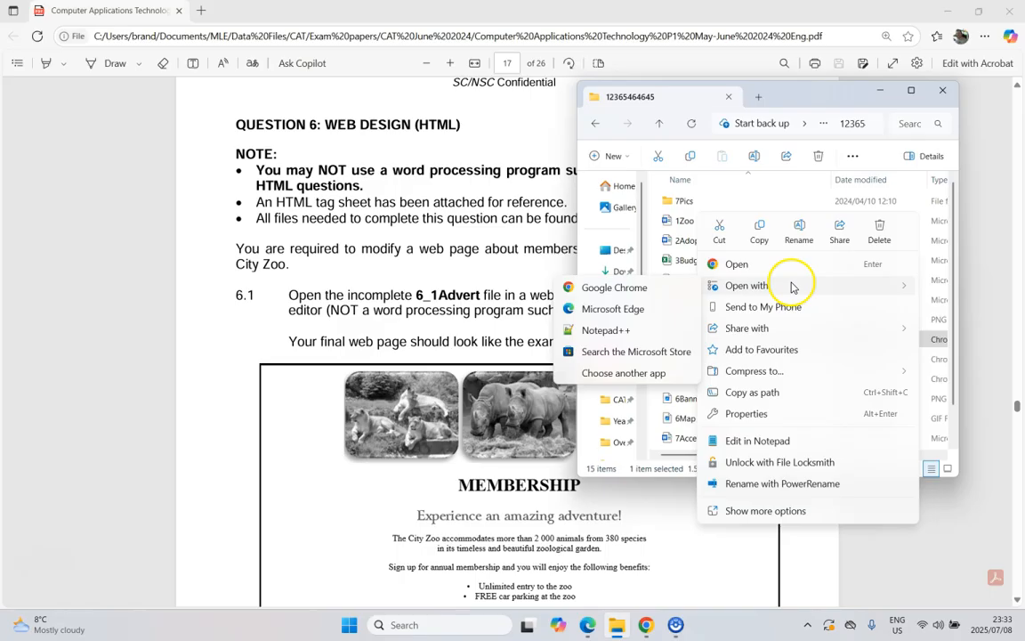
{"action": "mouse_move", "coordinate": [605, 330]}
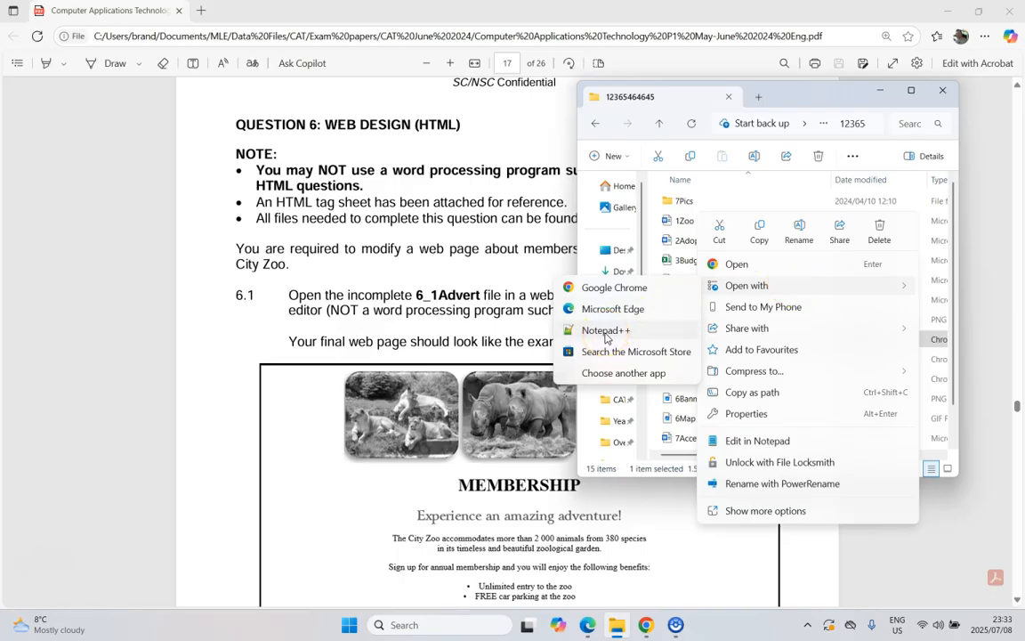
{"action": "left_click", "coordinate": [605, 330]}
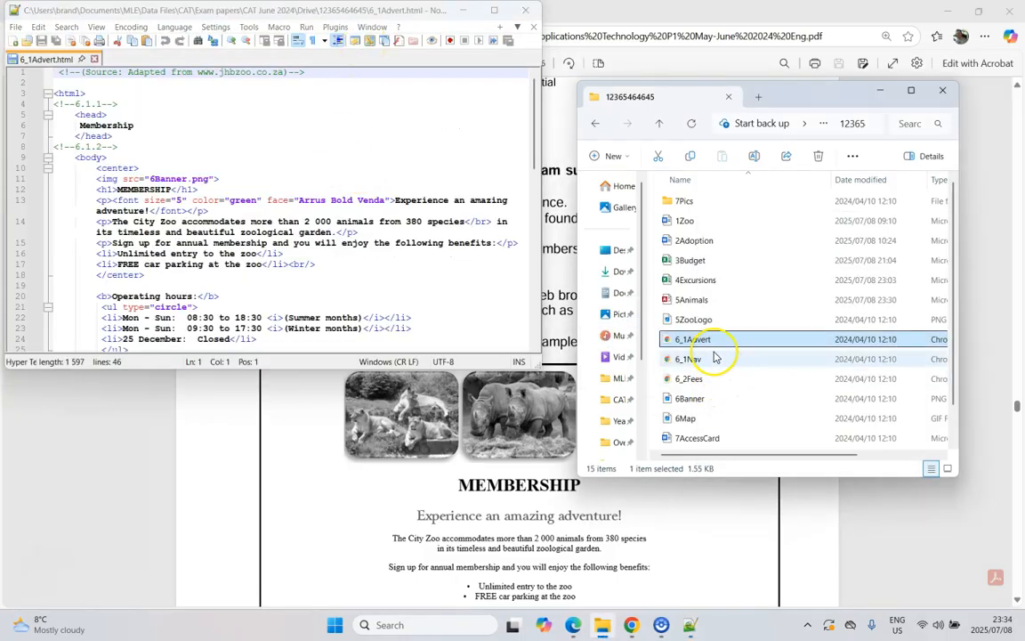
{"action": "mouse_move", "coordinate": [703, 343]}
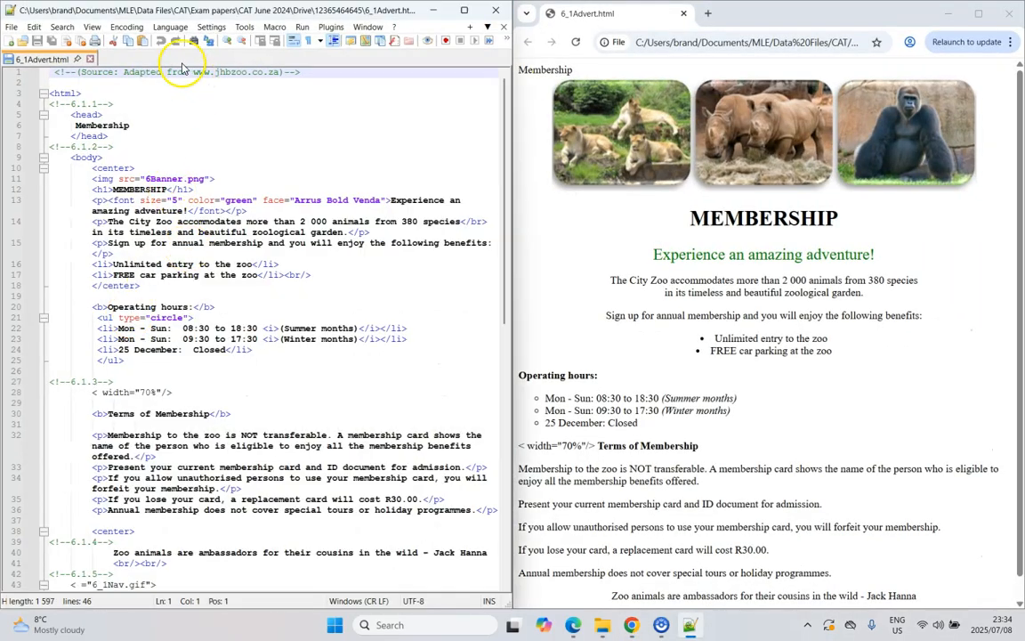
Zoom in on the 6_1Advert source code in Notepad++.
{"action": "left_click", "coordinate": [91, 25]}
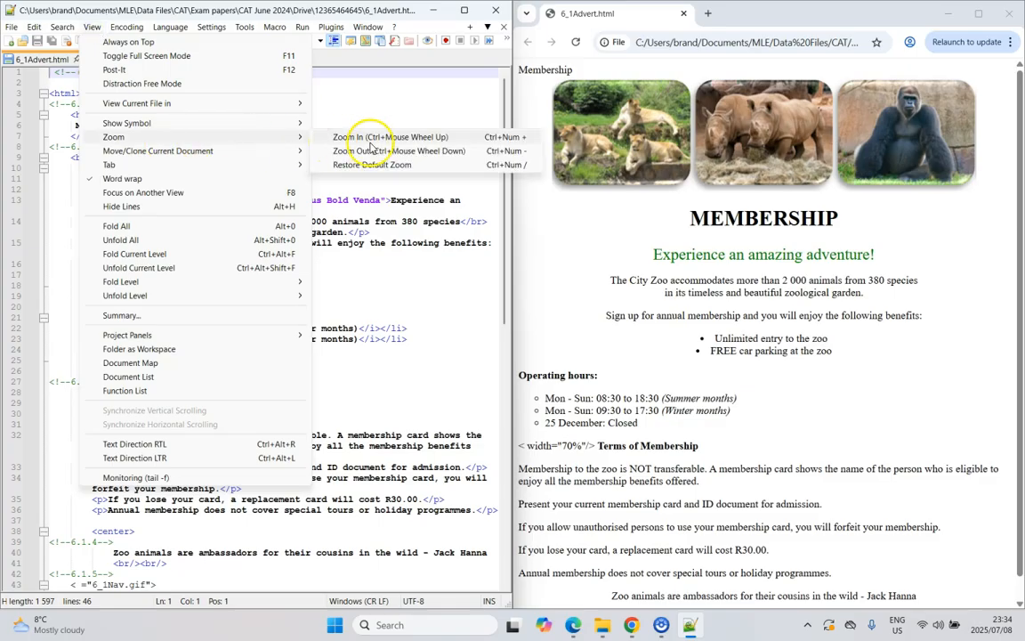
{"action": "left_click", "coordinate": [371, 164]}
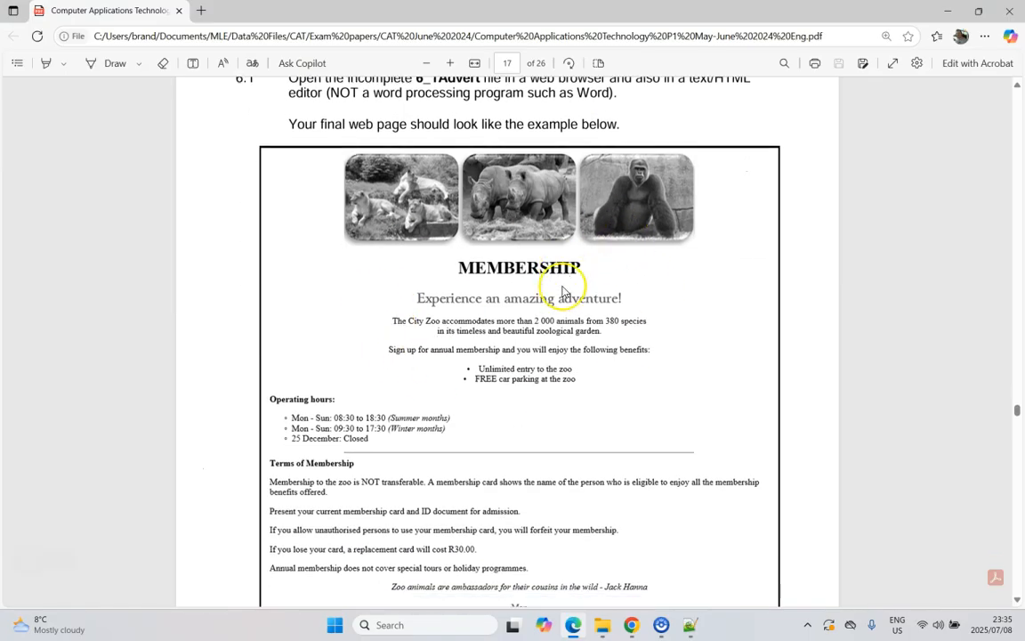
Scroll the PDF to page 18 to read tasks 6.1.1 to 6.1.6.
{"action": "scroll", "scroll_direction": "down", "scroll_amount": 3}
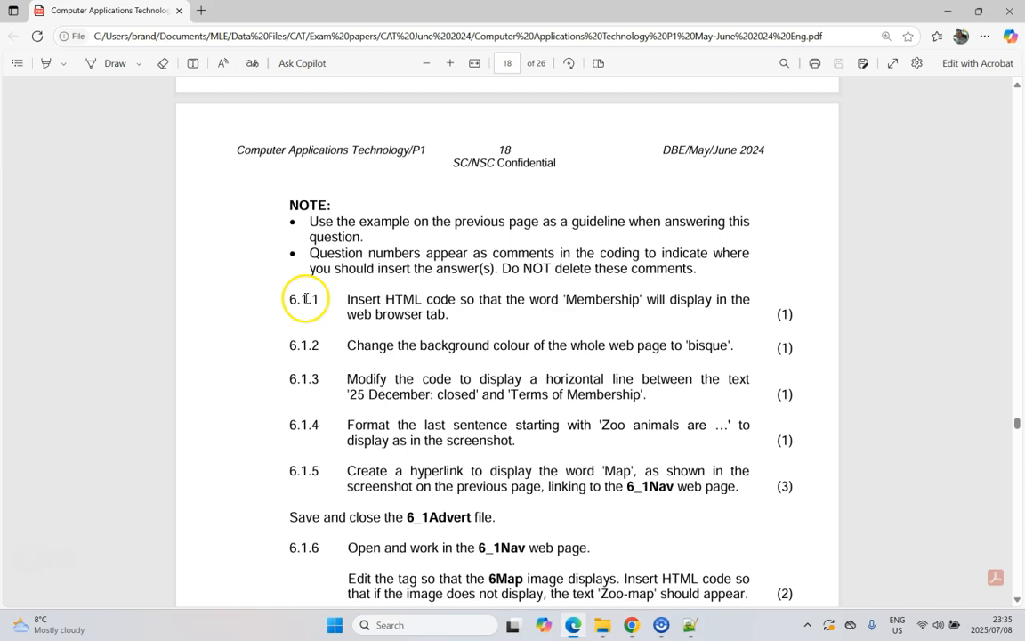
{"action": "mouse_move", "coordinate": [608, 305]}
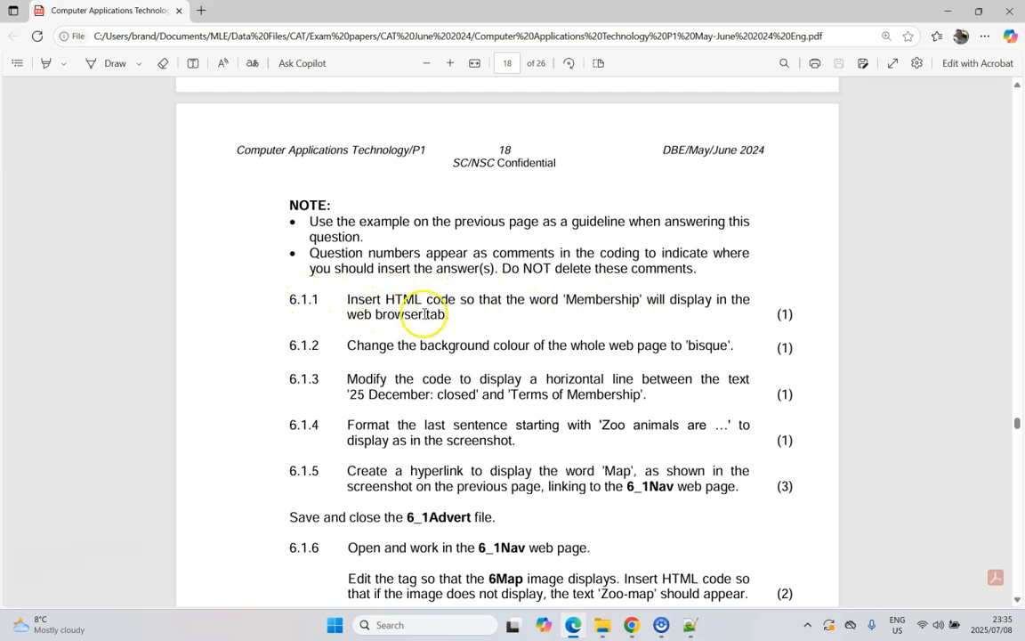
{"action": "mouse_move", "coordinate": [369, 198]}
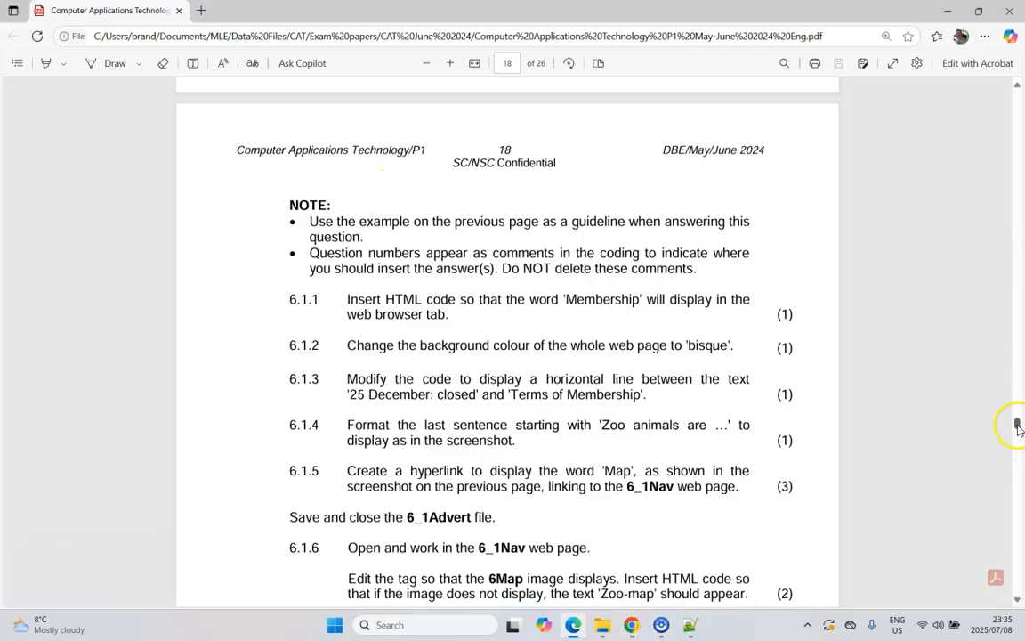
{"action": "scroll", "scroll_direction": "down", "scroll_amount": 3}
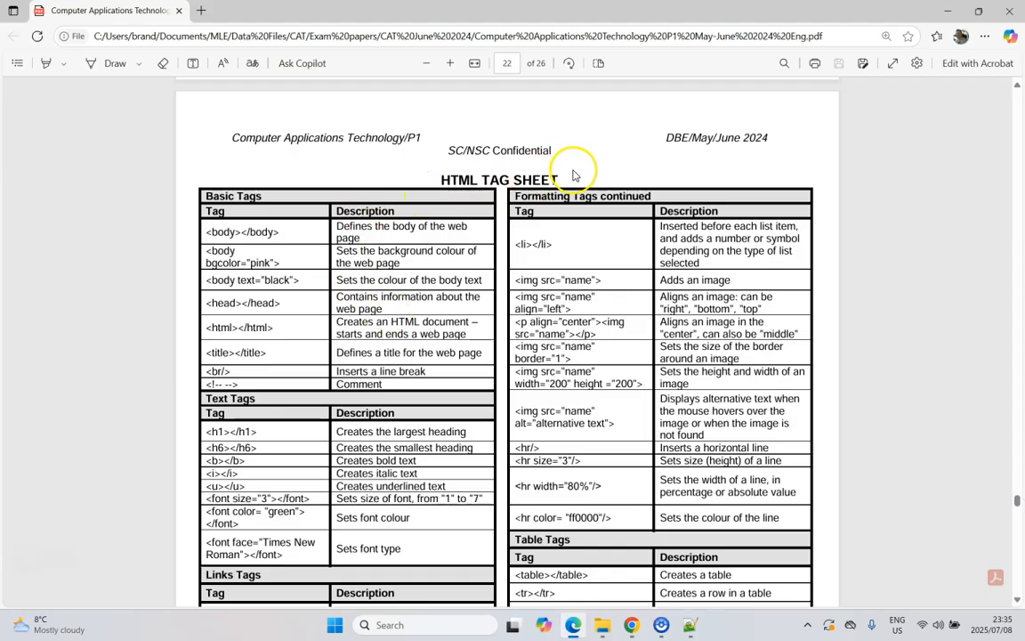
{"action": "mouse_move", "coordinate": [353, 354]}
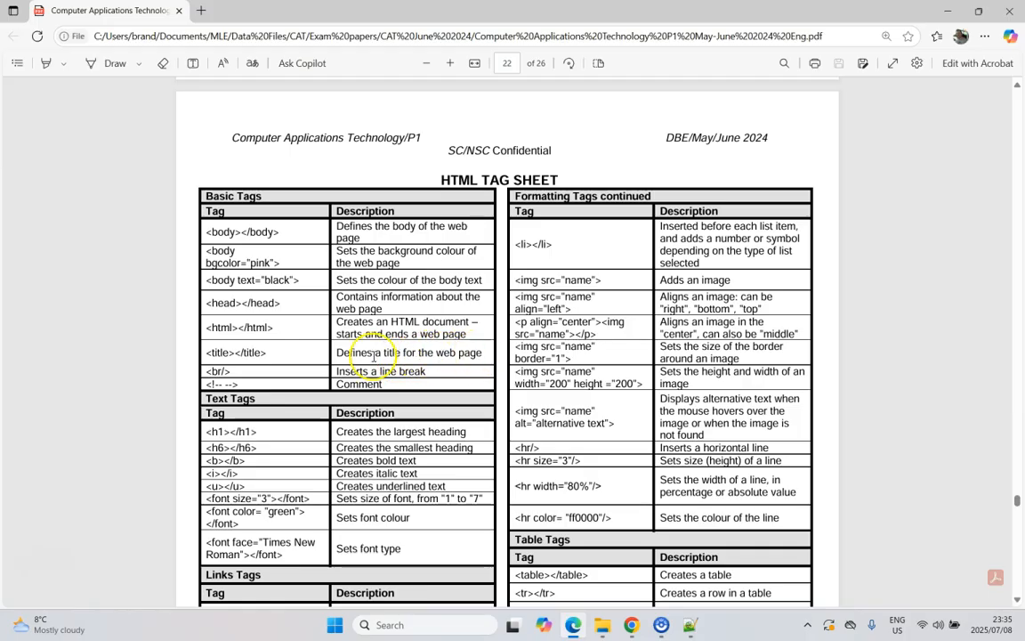
{"action": "double_click", "coordinate": [234, 352]}
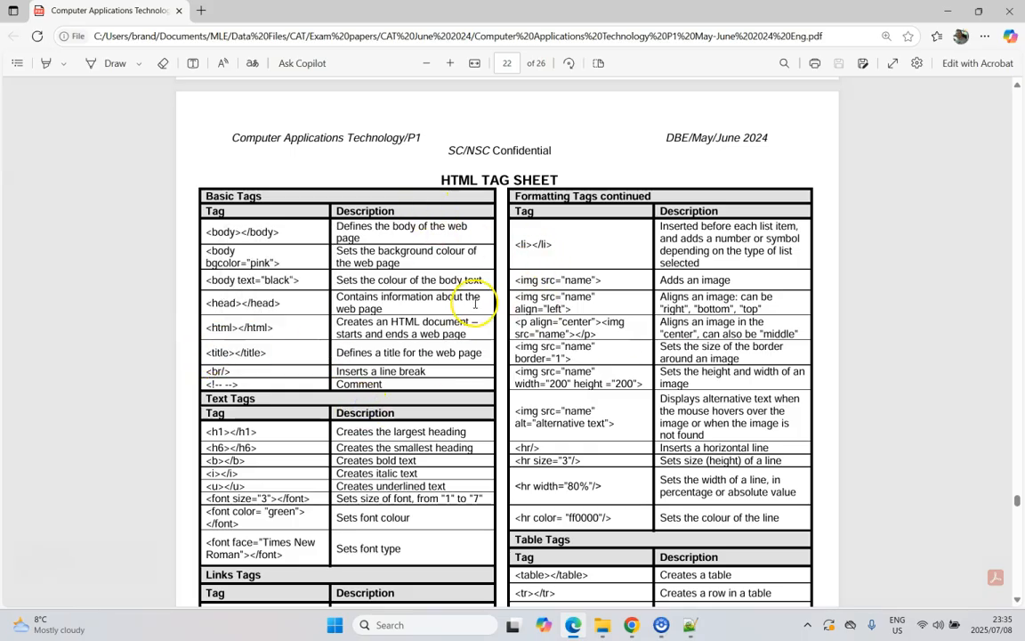
{"action": "mouse_move", "coordinate": [986, 525]}
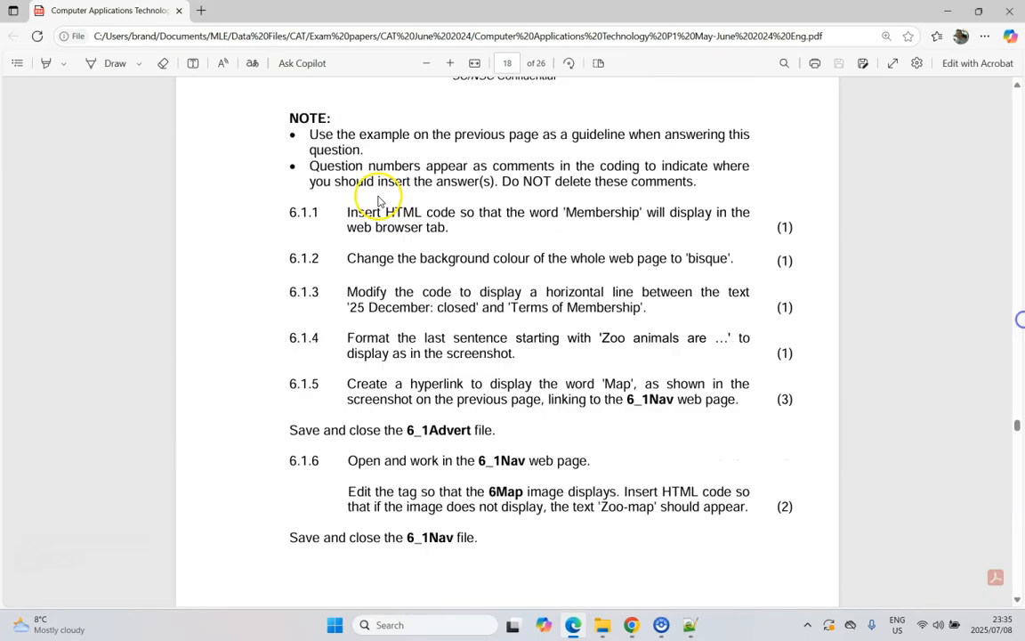
{"action": "mouse_move", "coordinate": [590, 213]}
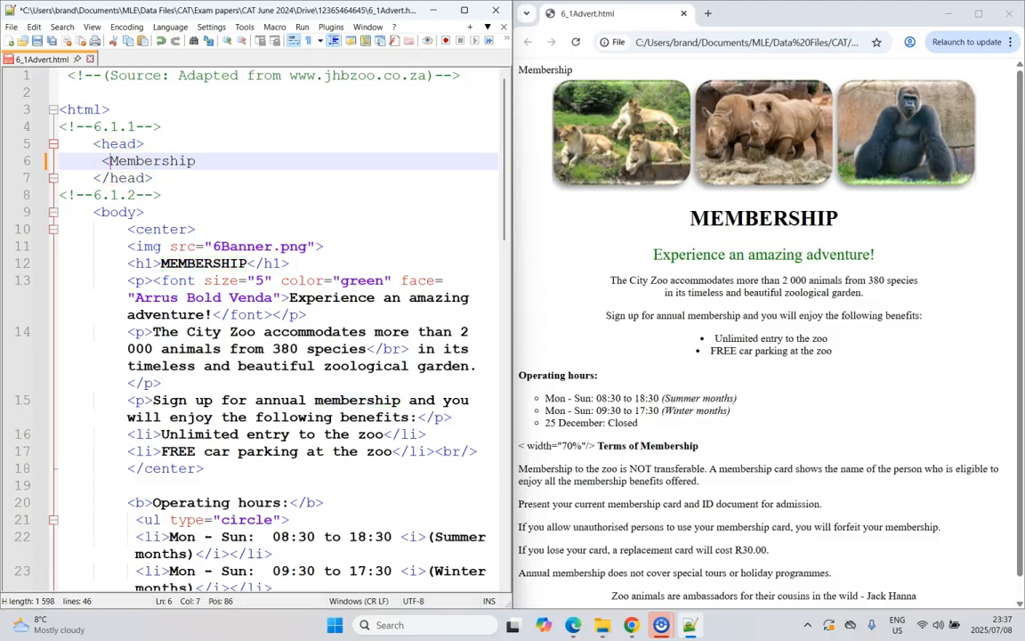
Wrap 'Membership' in title tags, reload the preview, and select 'bisque' in 6.1.2.
{"action": "type", "text": "<title>"}
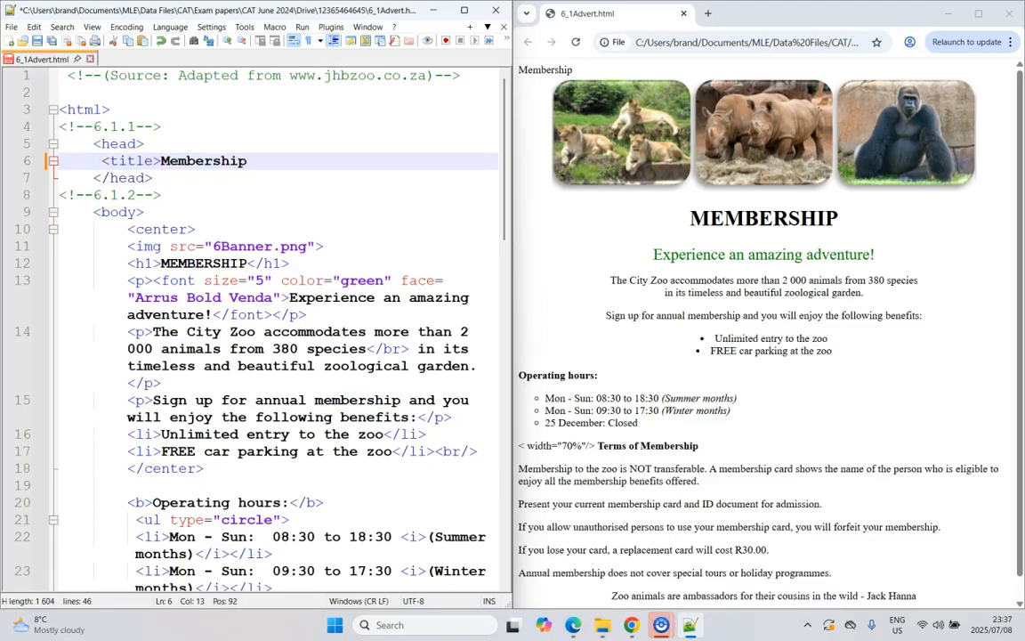
{"action": "type", "text": "</title>"}
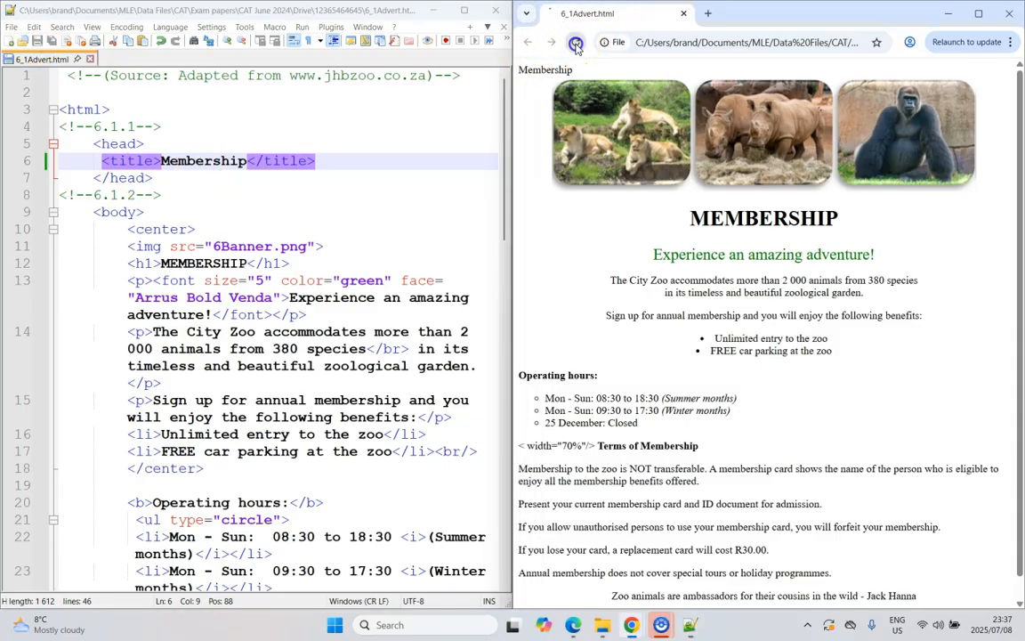
{"action": "left_click", "coordinate": [576, 42]}
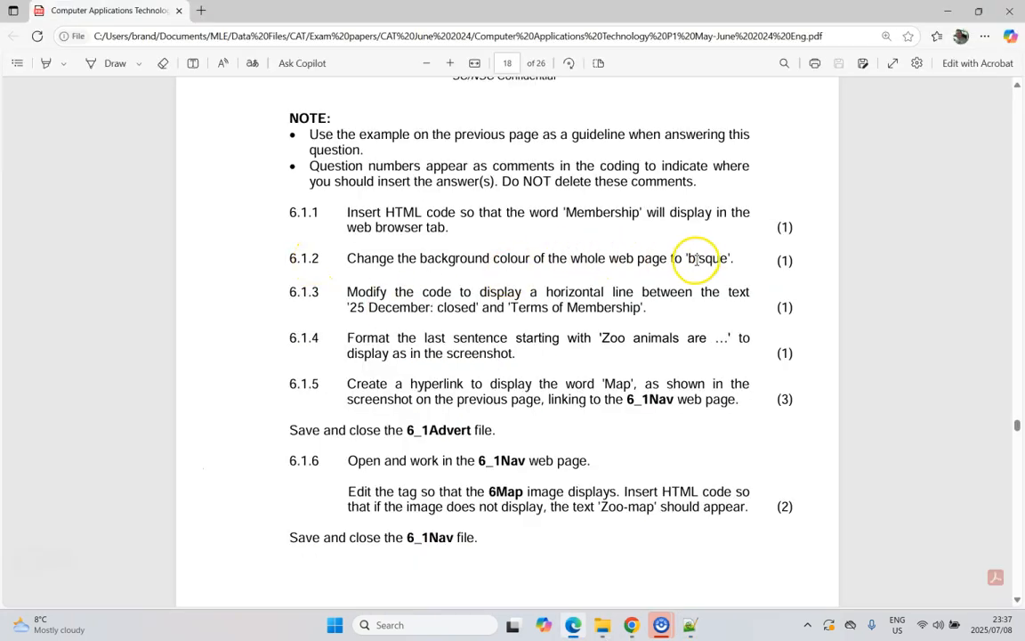
{"action": "double_click", "coordinate": [701, 258]}
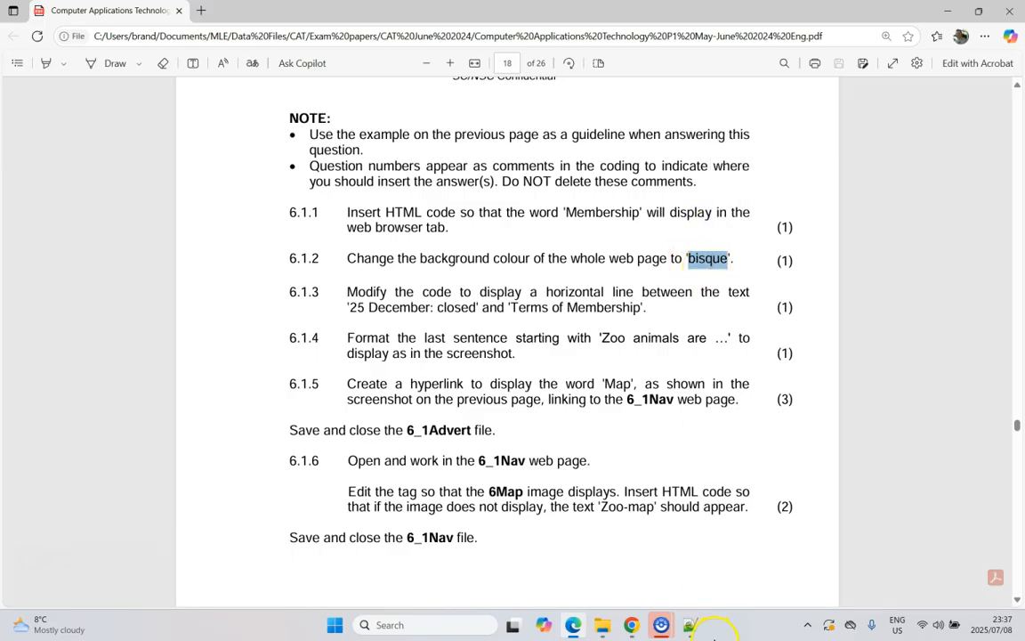
{"action": "left_click", "coordinate": [689, 624]}
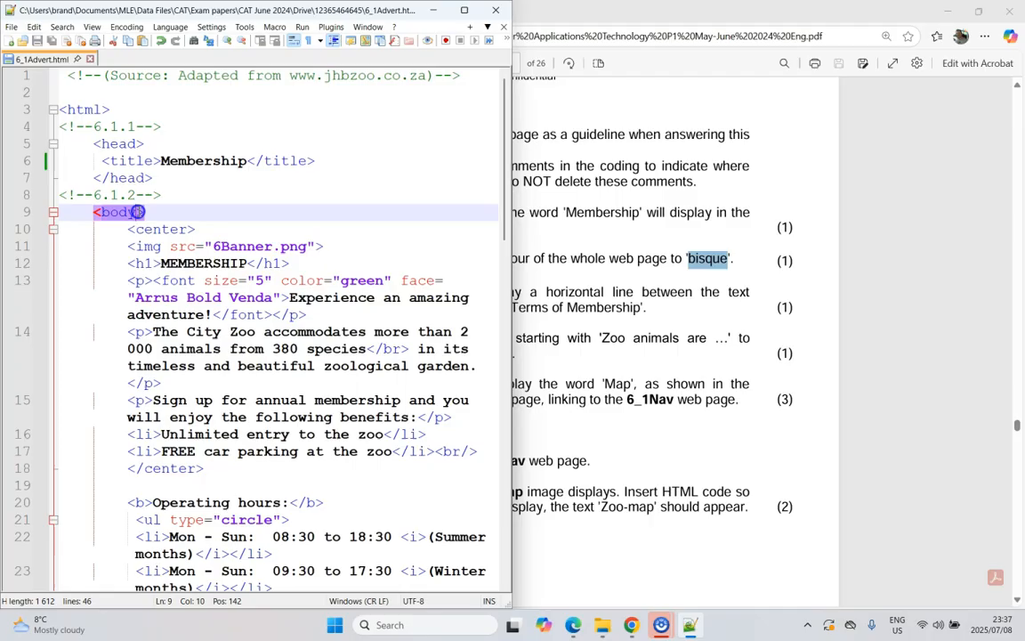
Add bgcolor="bisque" to the 6_1Advert body tag.
{"action": "type", "text": "bg"}
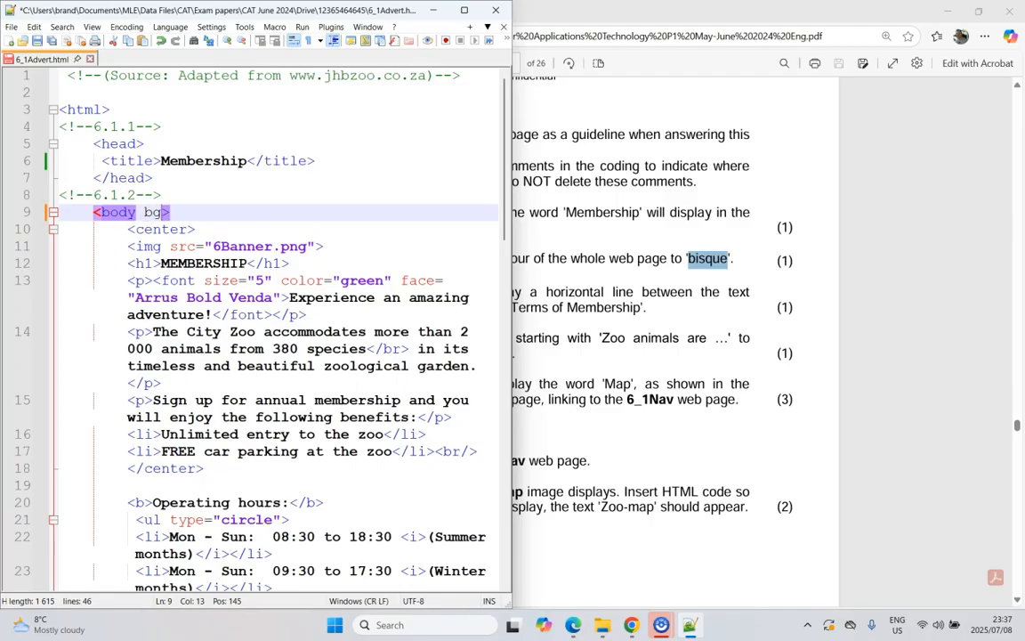
{"action": "type", "text": "color="}
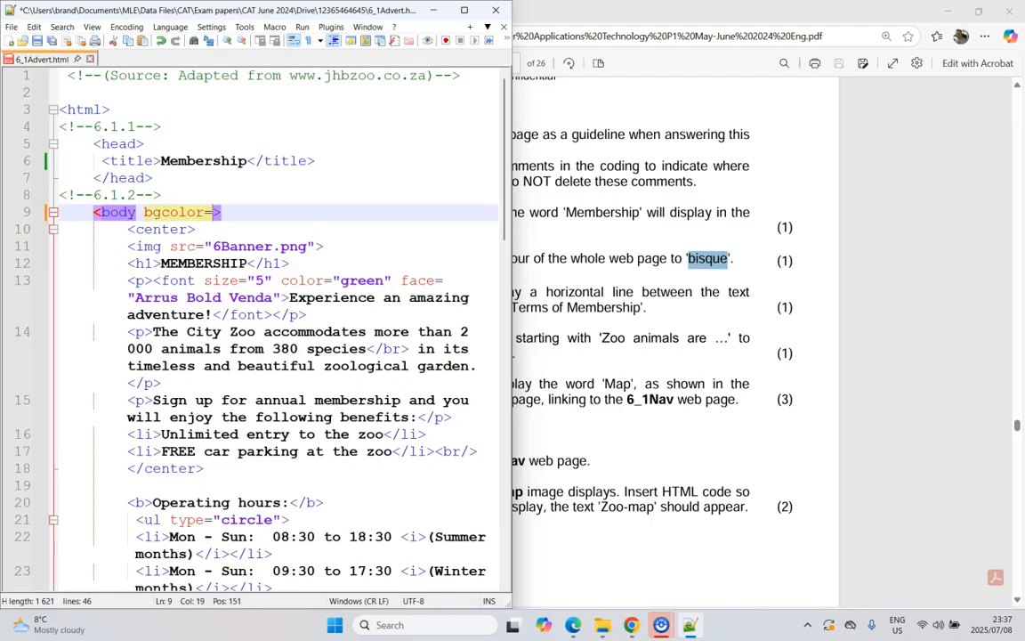
{"action": "type", "text": "\"\""}
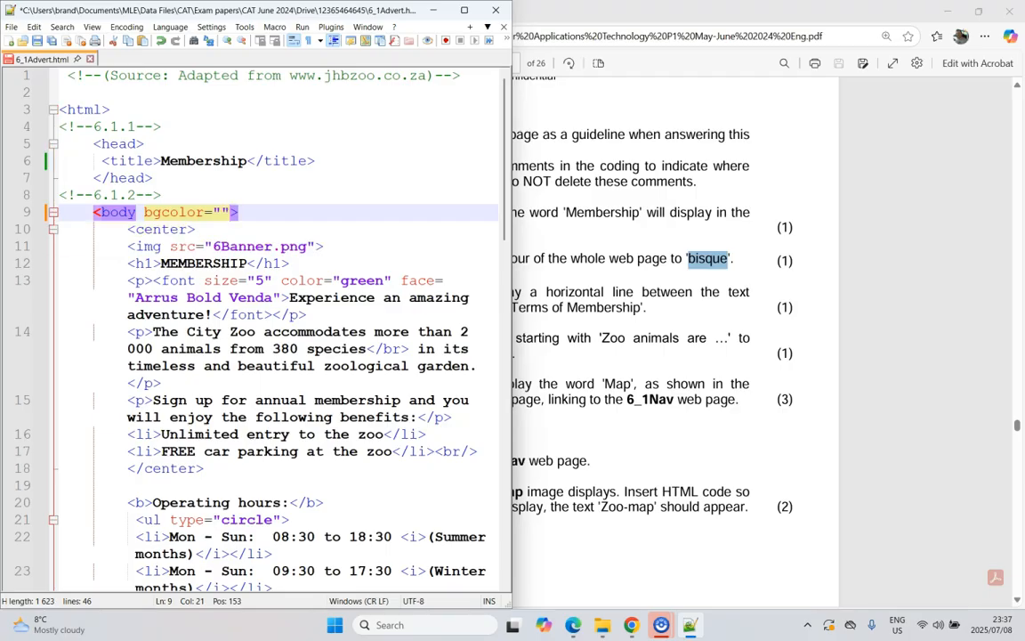
{"action": "type", "text": "bisque"}
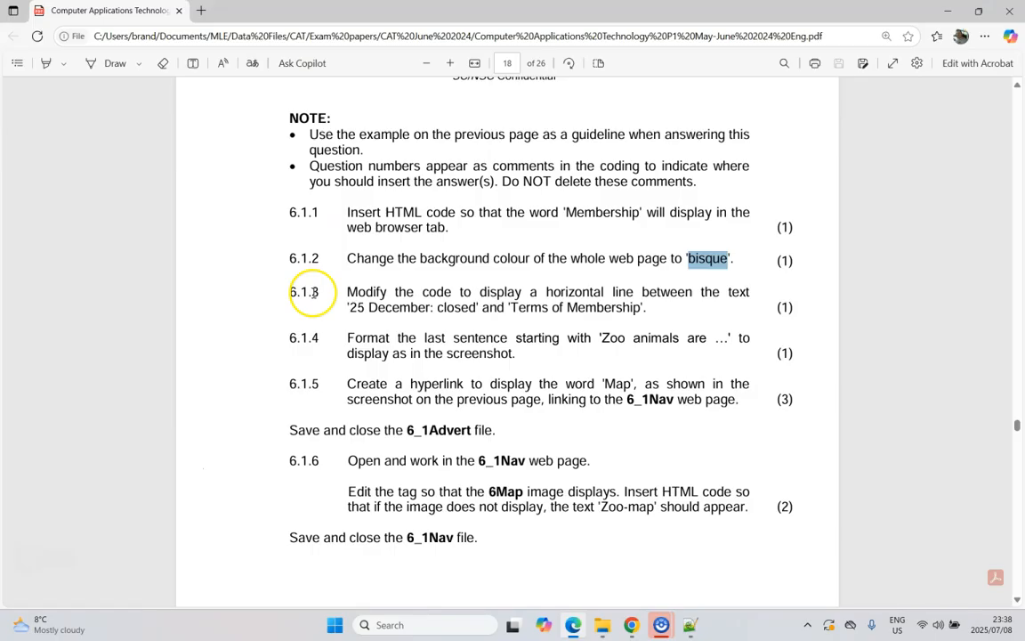
{"action": "mouse_move", "coordinate": [638, 323]}
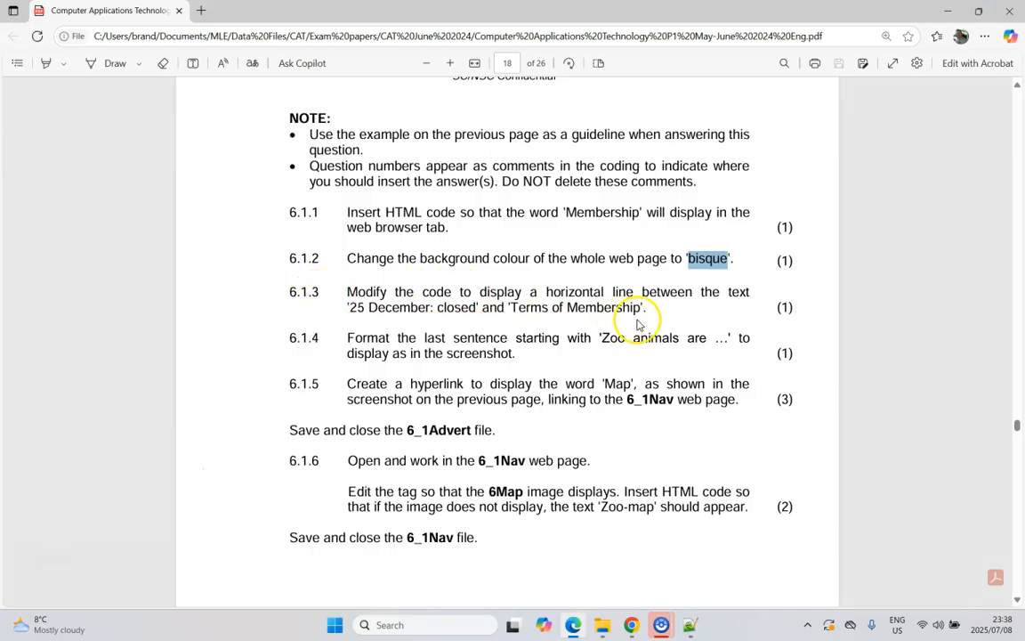
{"action": "mouse_move", "coordinate": [381, 309]}
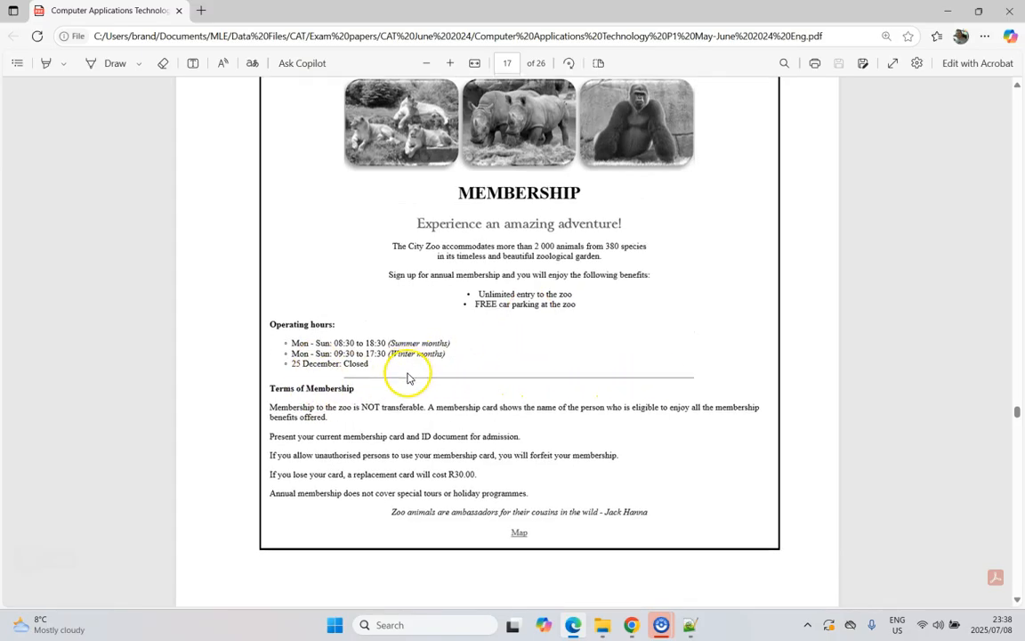
Compare against the exam screenshot and type hr into the 70% width line tag.
{"action": "scroll", "scroll_direction": "down", "scroll_amount": 3}
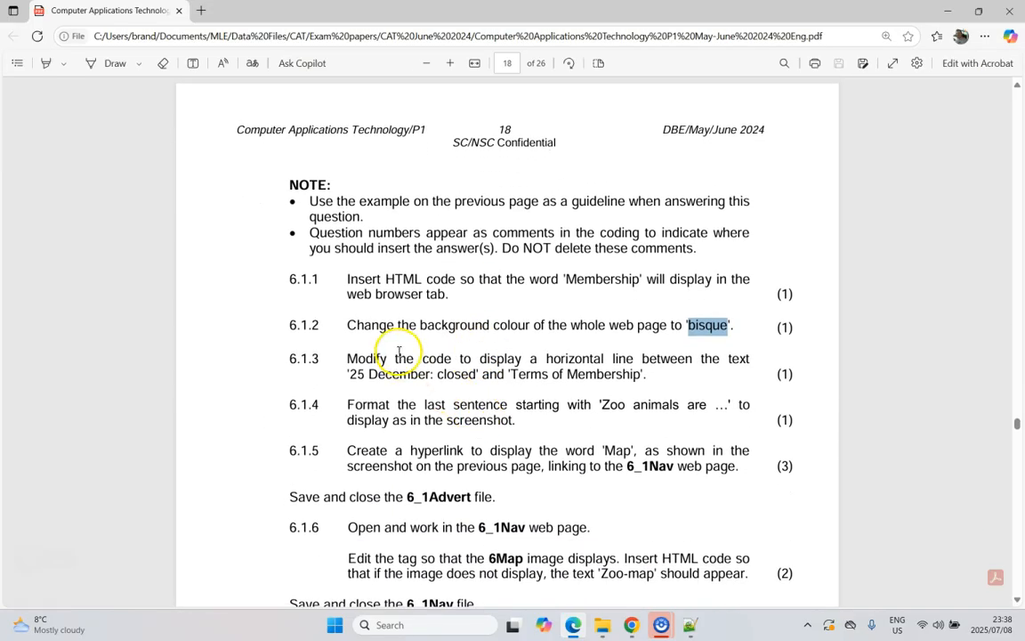
{"action": "mouse_move", "coordinate": [734, 511]}
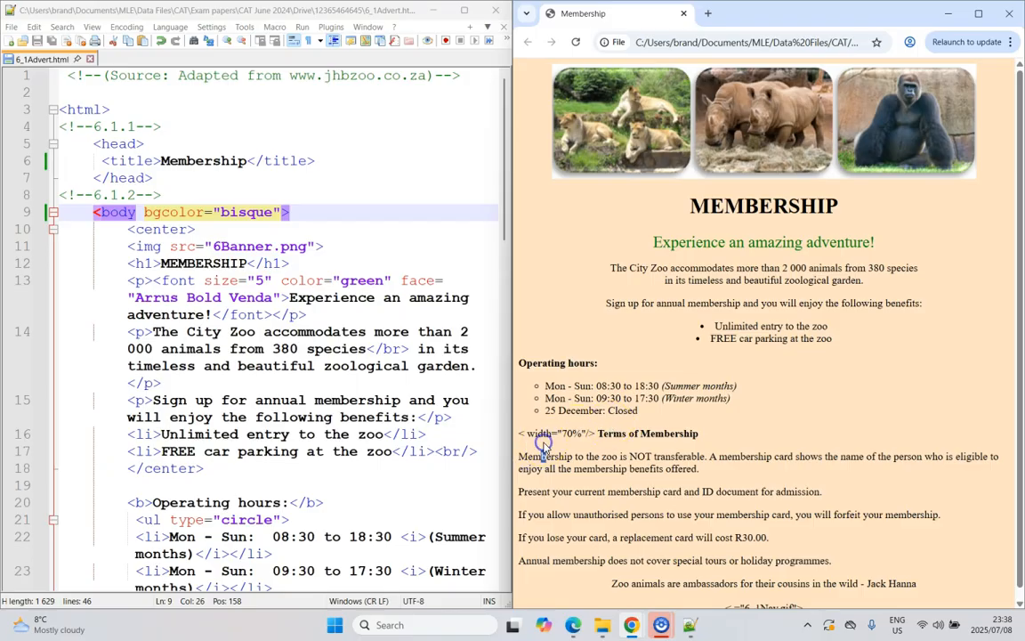
{"action": "scroll", "scroll_direction": "down", "scroll_amount": 3}
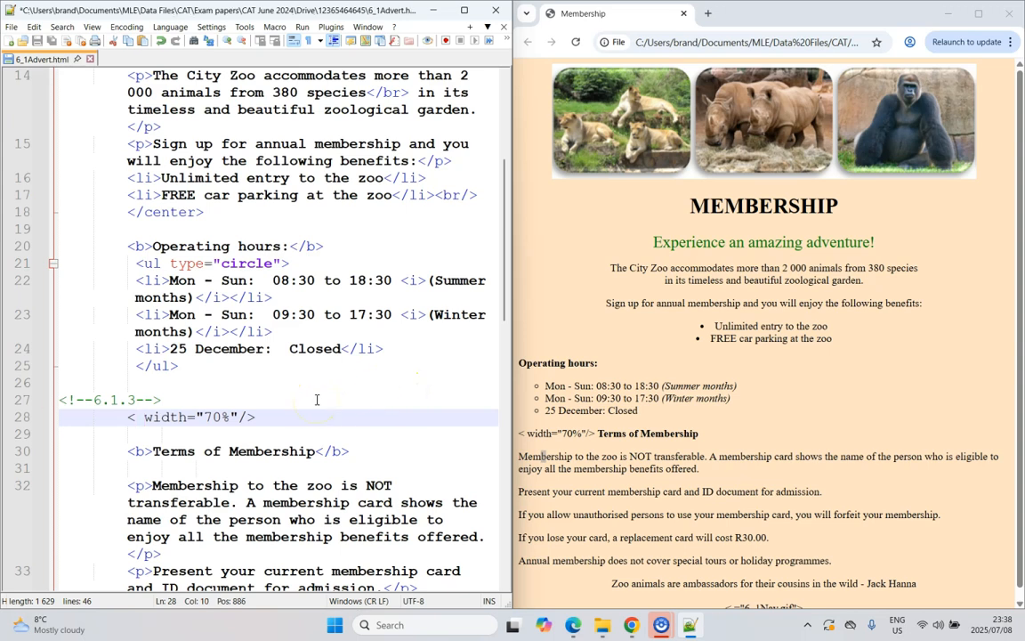
{"action": "type", "text": "hr"}
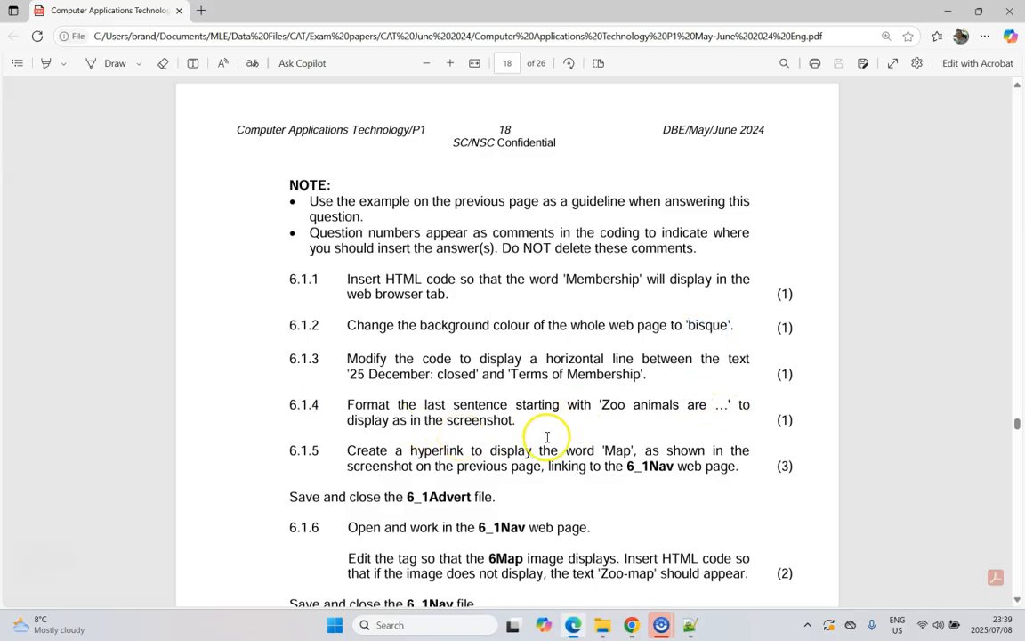
{"action": "mouse_move", "coordinate": [497, 420]}
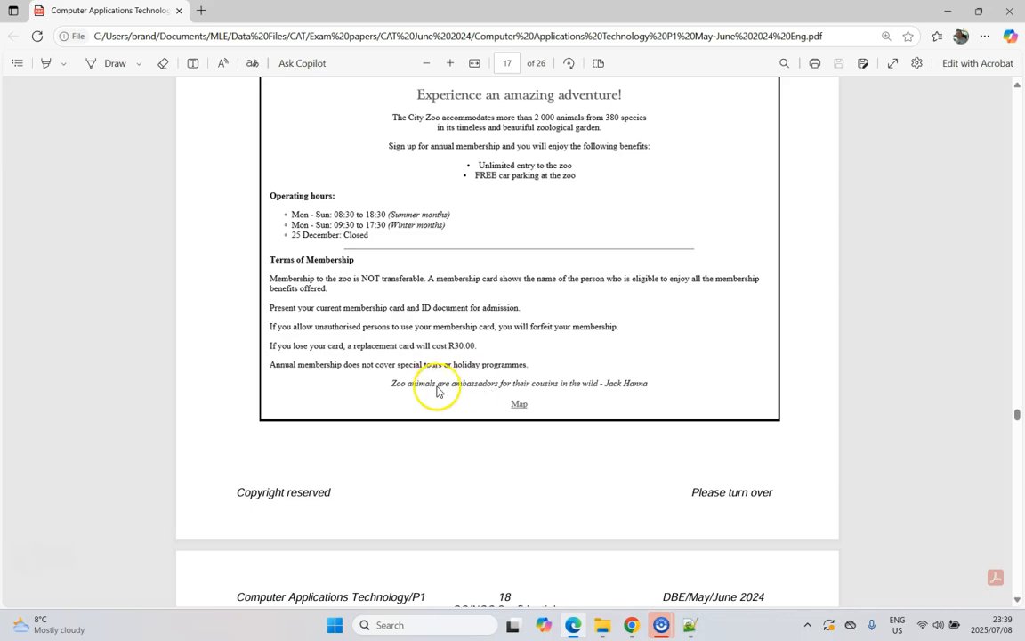
{"action": "mouse_move", "coordinate": [418, 390]}
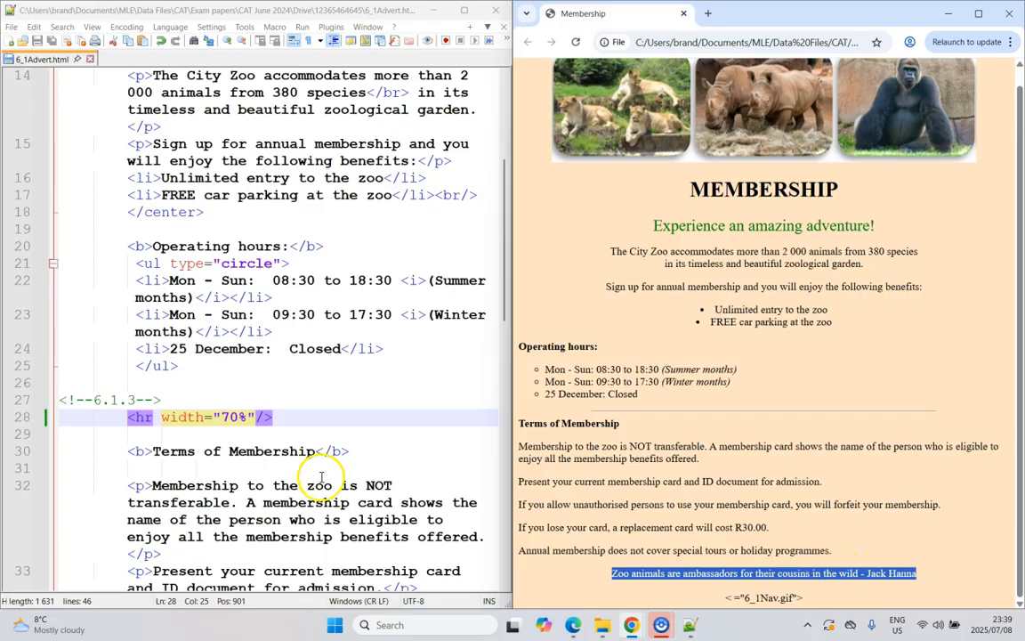
Wrap the Jack Hanna quote on line 40 in <i> and </i> tags.
{"action": "scroll", "scroll_direction": "down", "scroll_amount": 3}
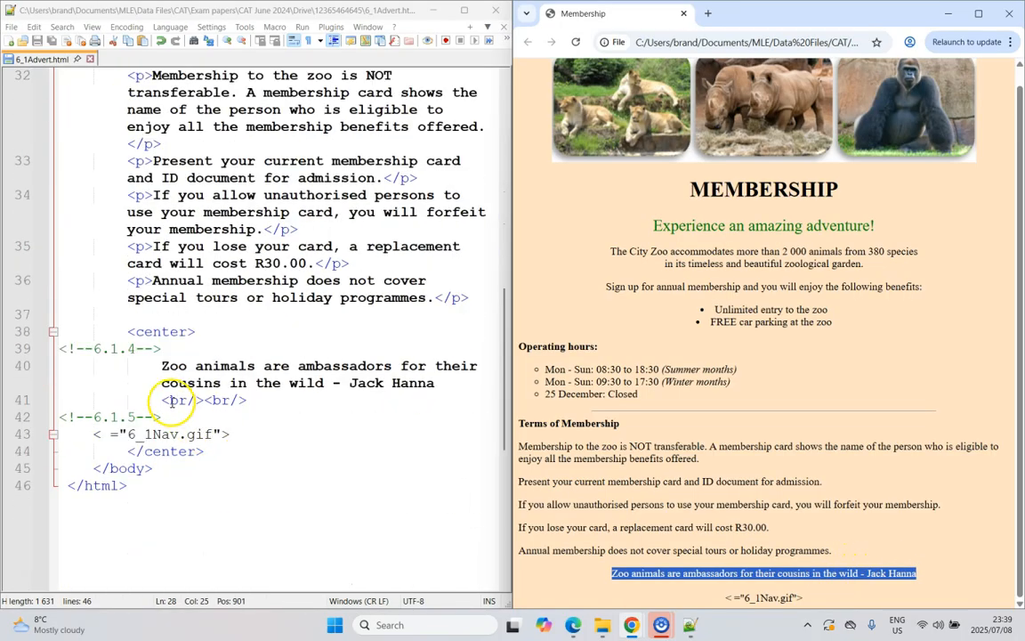
{"action": "type", "text": "<i>"}
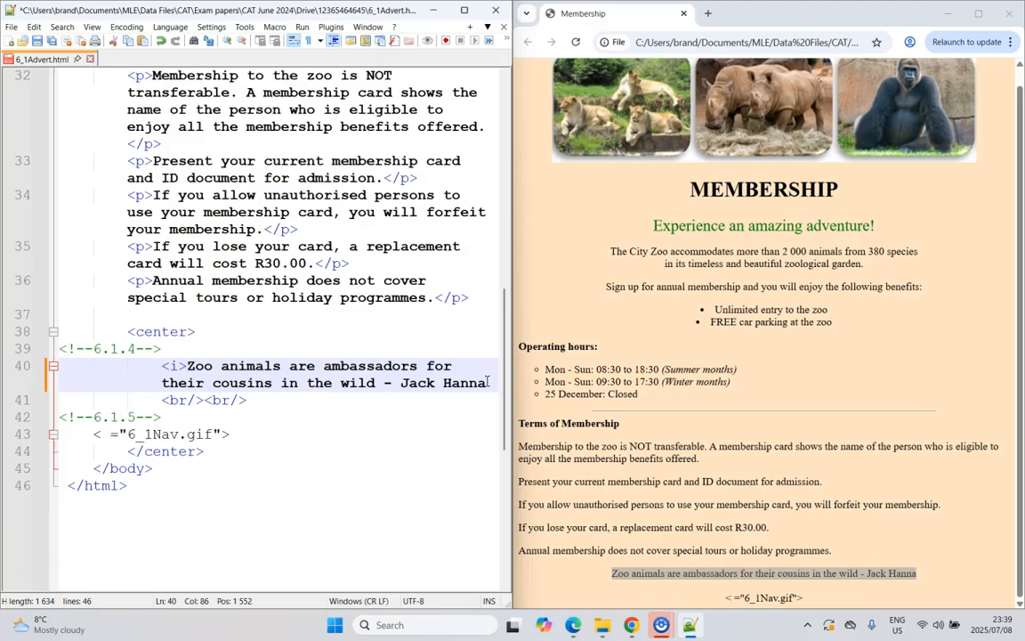
{"action": "type", "text": "/i"}
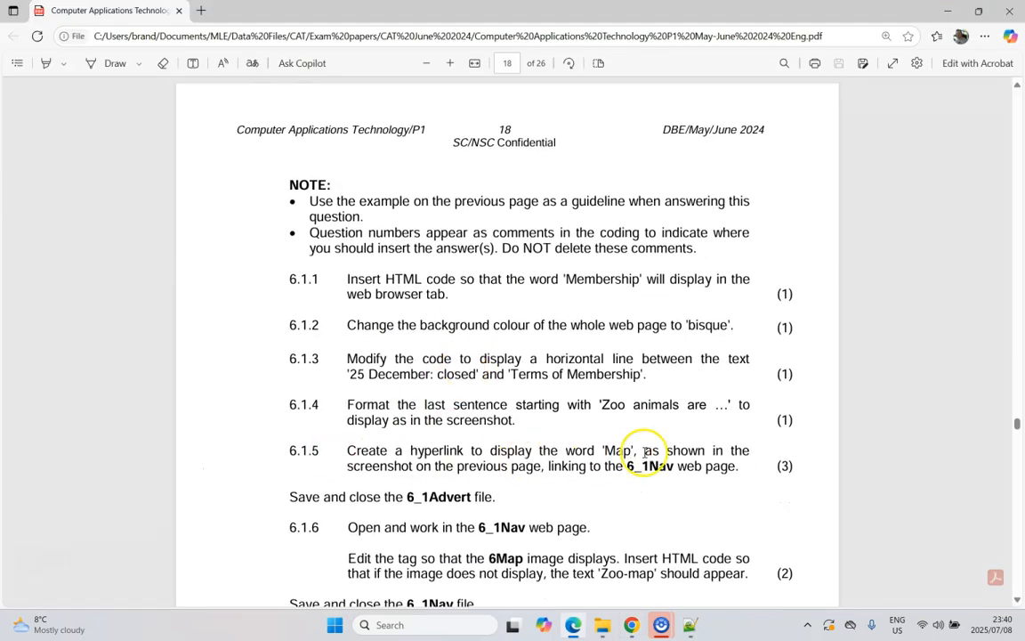
Turn line 43 into a 'Map' link pointing to 6_1Nav.gif.
{"action": "scroll", "scroll_direction": "down", "scroll_amount": 3}
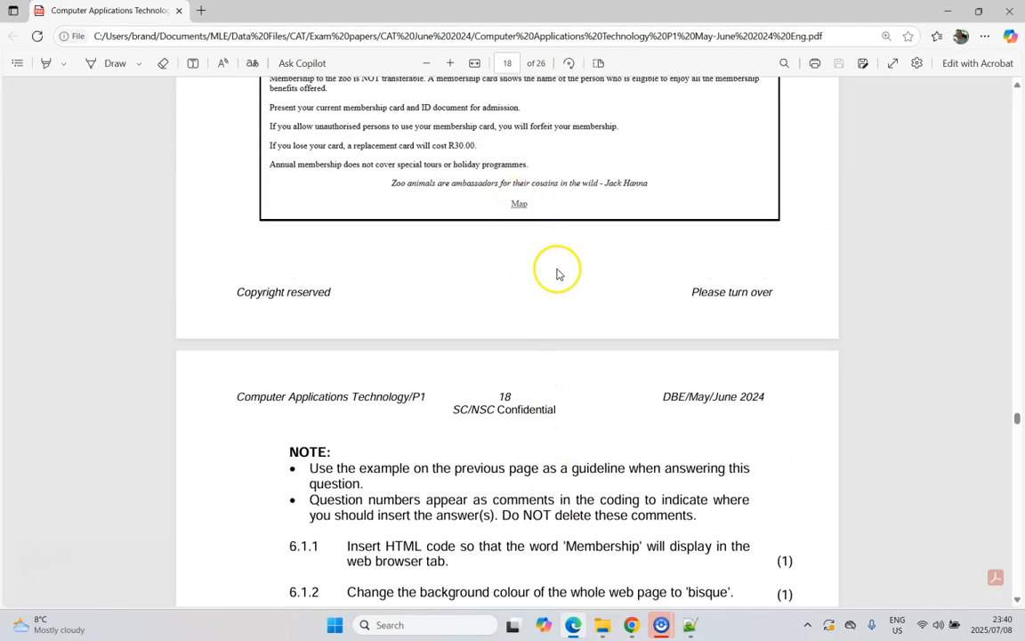
{"action": "scroll", "scroll_direction": "down", "scroll_amount": 3}
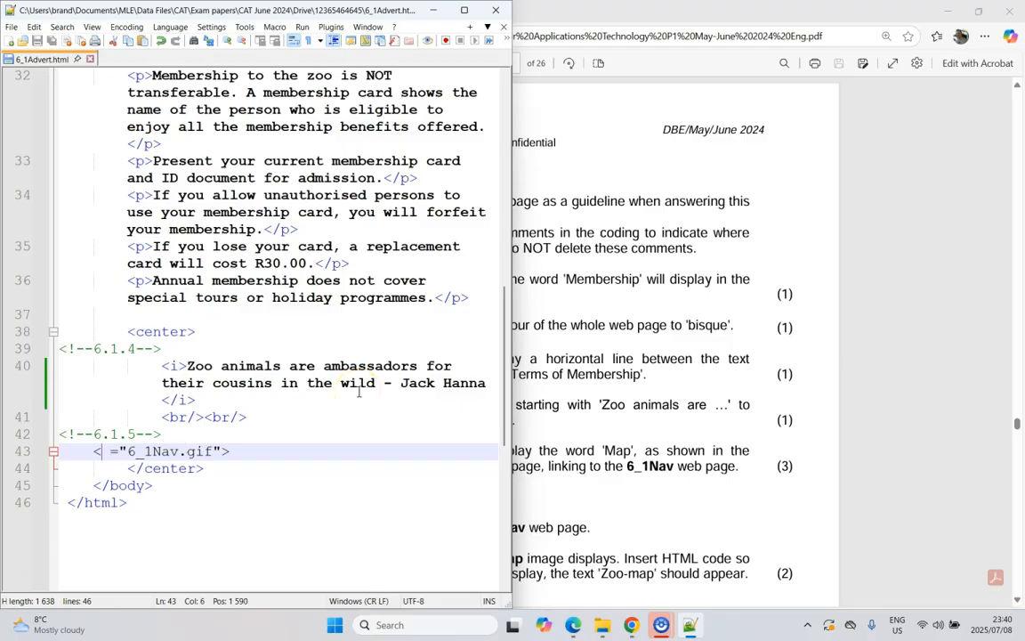
{"action": "type", "text": "a"}
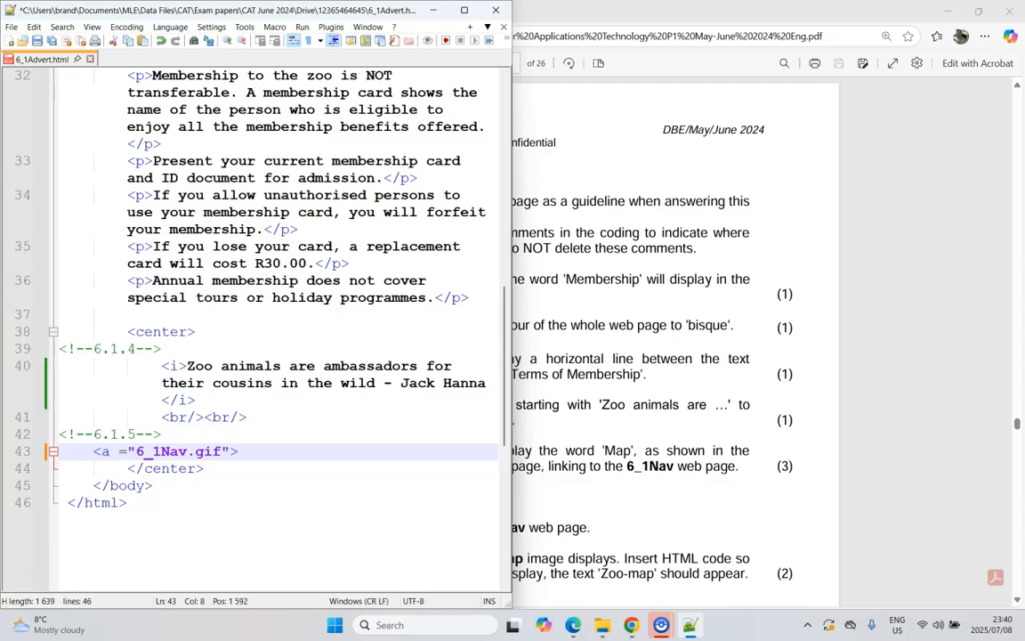
{"action": "type", "text": "href"}
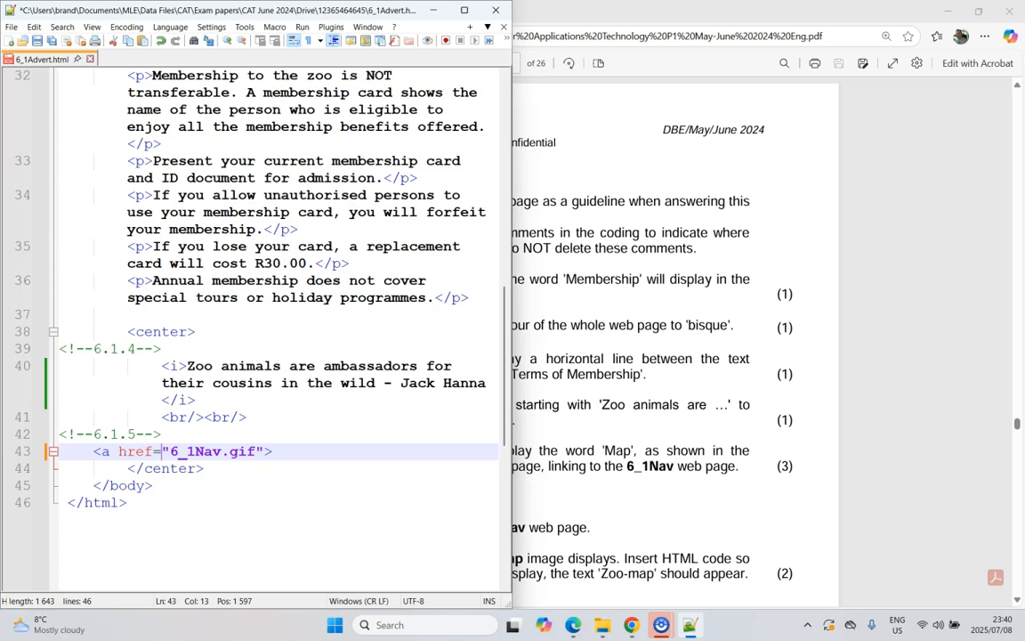
{"action": "type", "text": "</a>"}
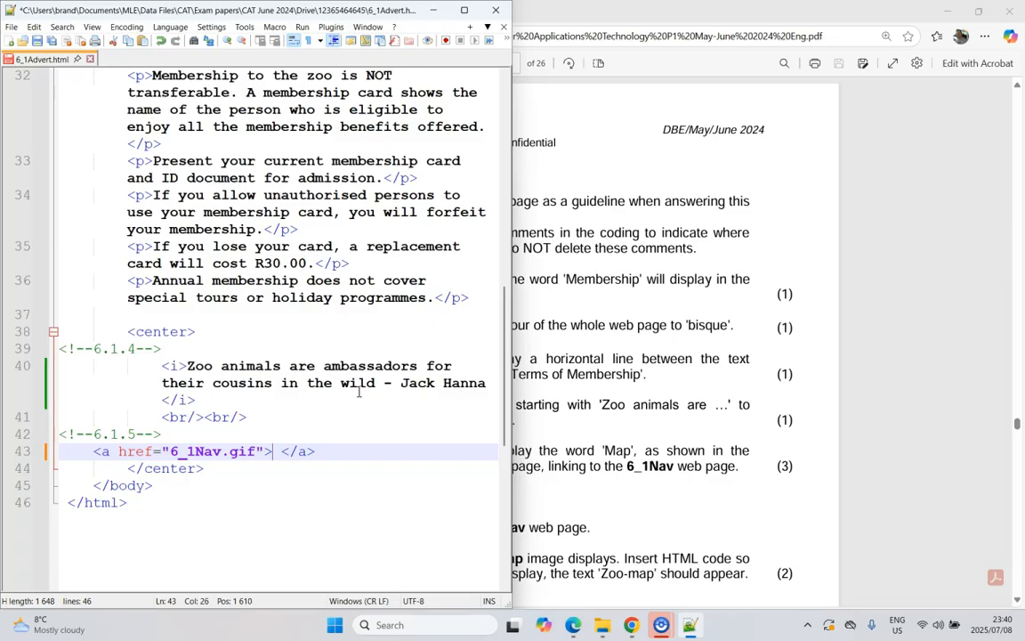
{"action": "type", "text": "M"}
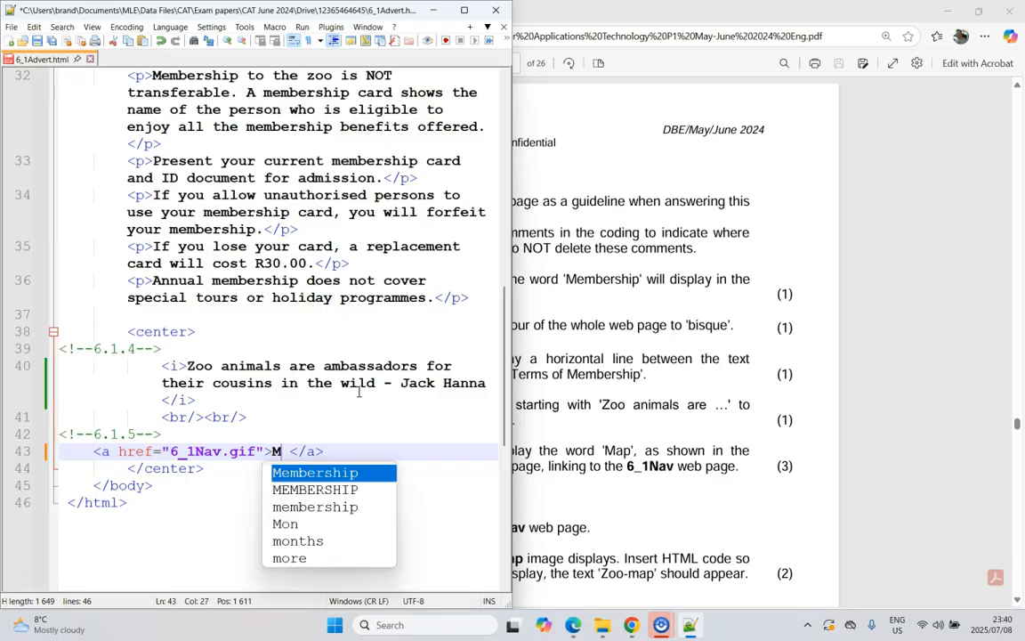
{"action": "type", "text": "ap"}
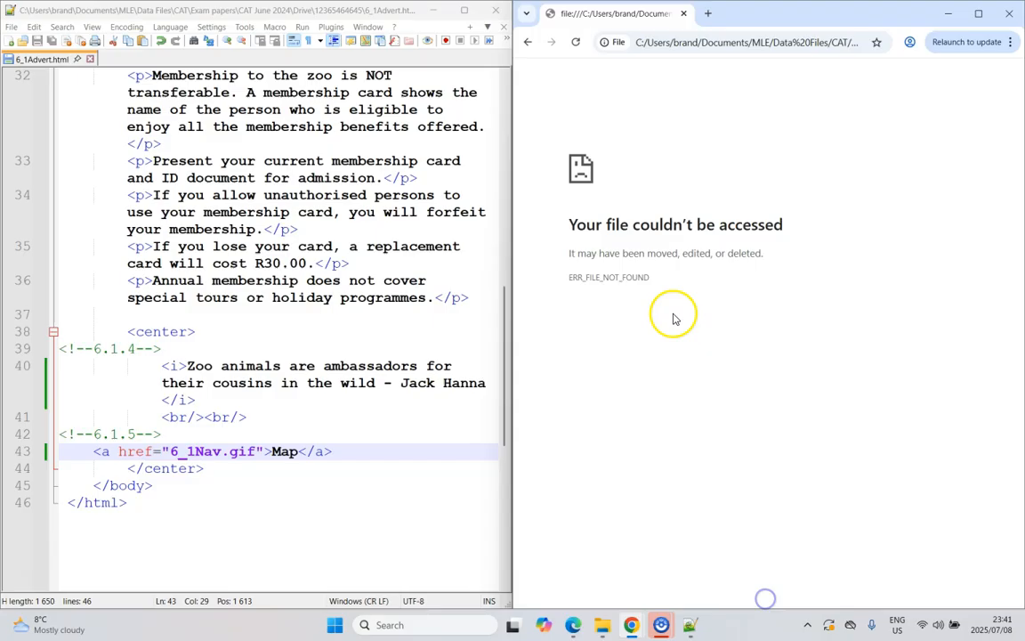
Retarget the Map link to 6_1Nav.html, save, and confirm it opens the zoo map.
{"action": "left_click", "coordinate": [575, 42]}
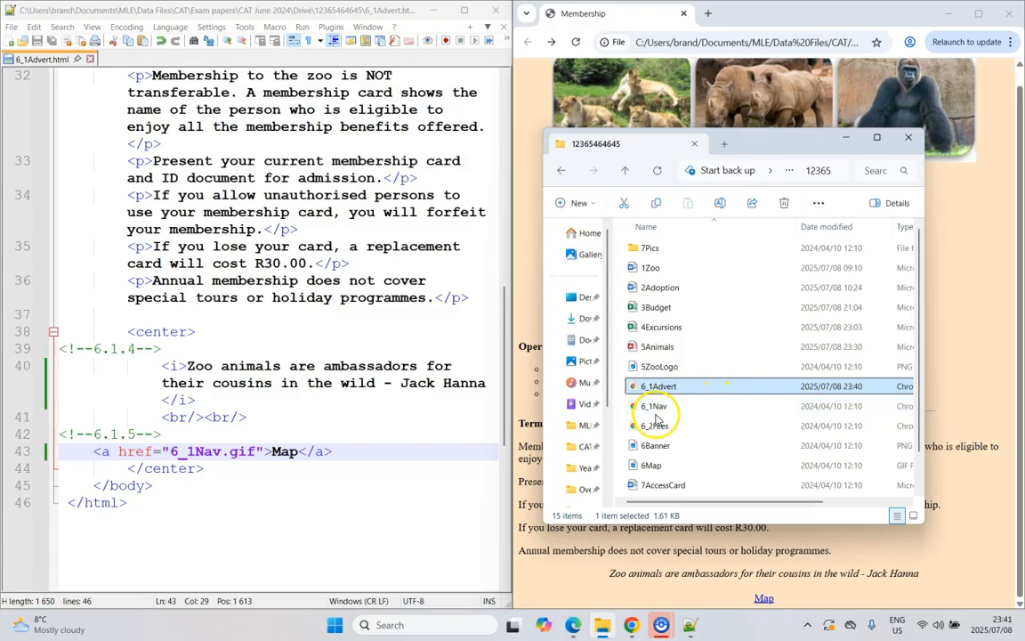
{"action": "right_click", "coordinate": [655, 406]}
{"action": "type", "text": "html"}
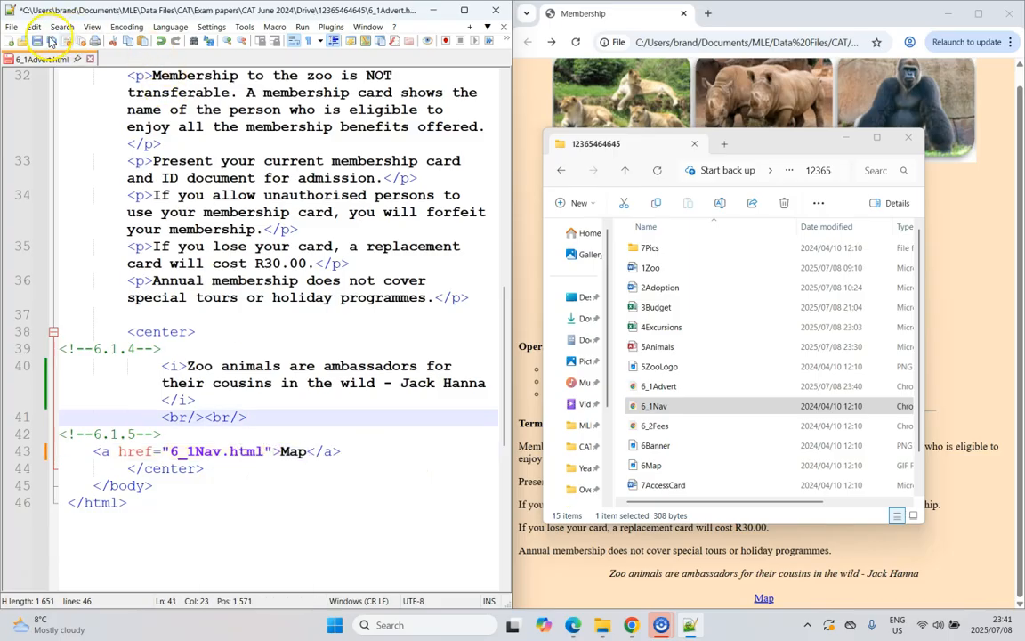
{"action": "left_click", "coordinate": [576, 42]}
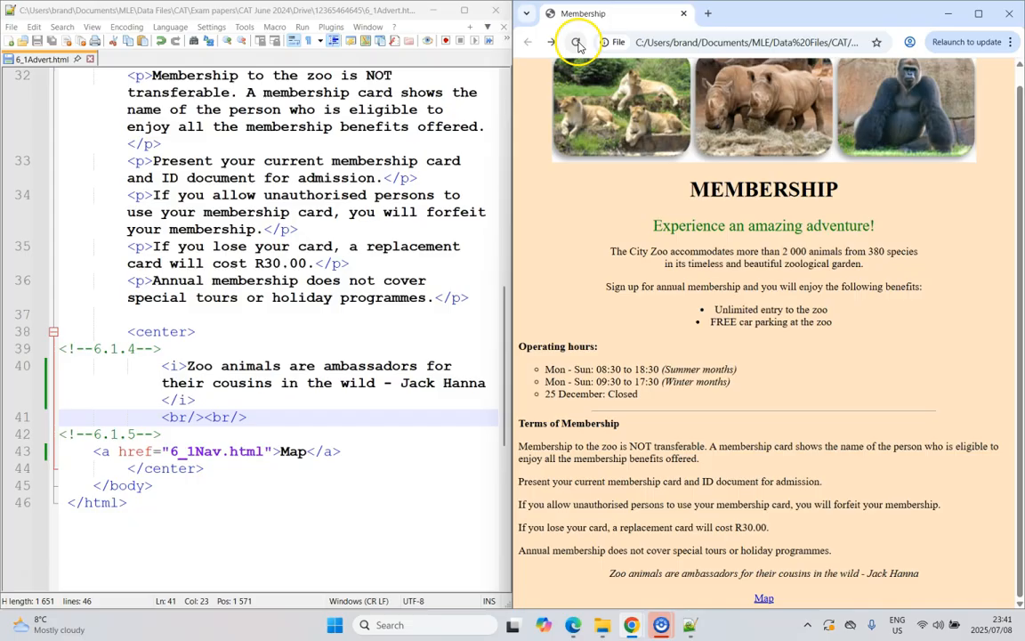
{"action": "left_click", "coordinate": [764, 597]}
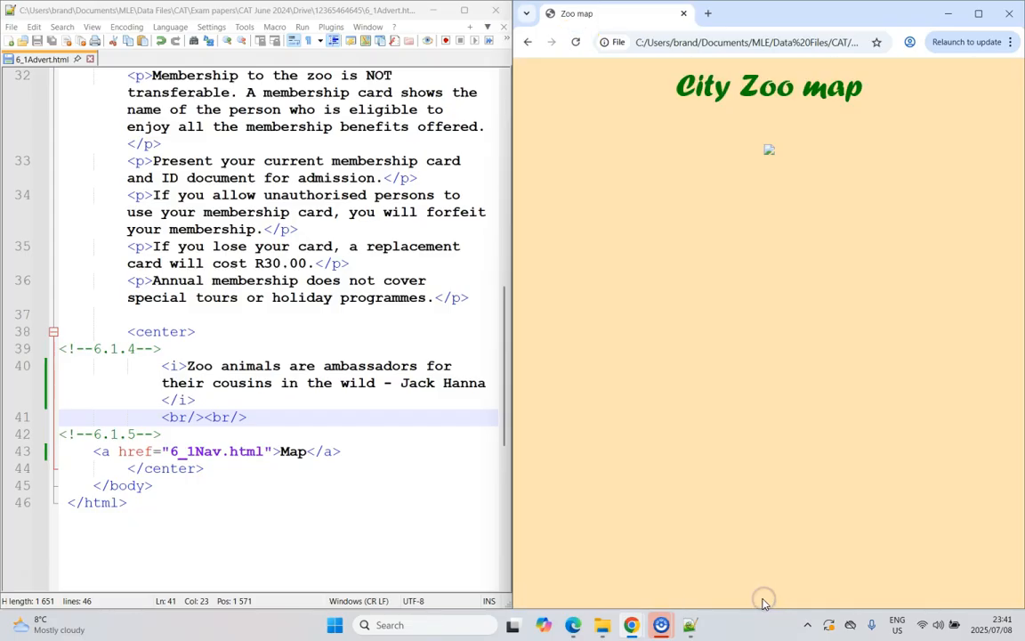
{"action": "mouse_move", "coordinate": [812, 131]}
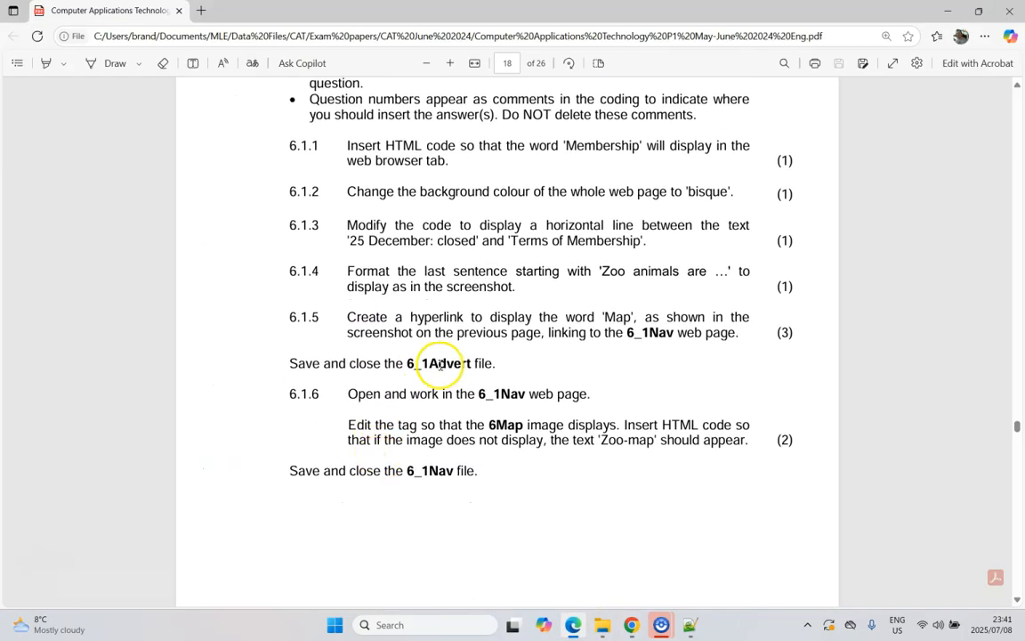
Open 6_1Nav.html in Notepad++ and switch to the browser's Zoo map tab.
{"action": "left_click", "coordinate": [604, 624]}
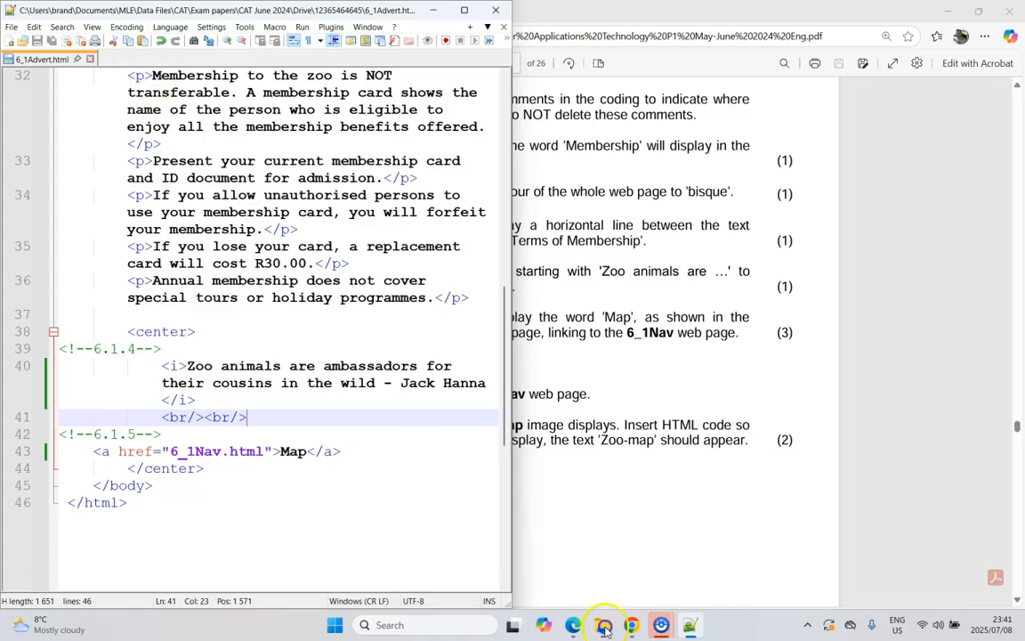
{"action": "left_click", "coordinate": [631, 623]}
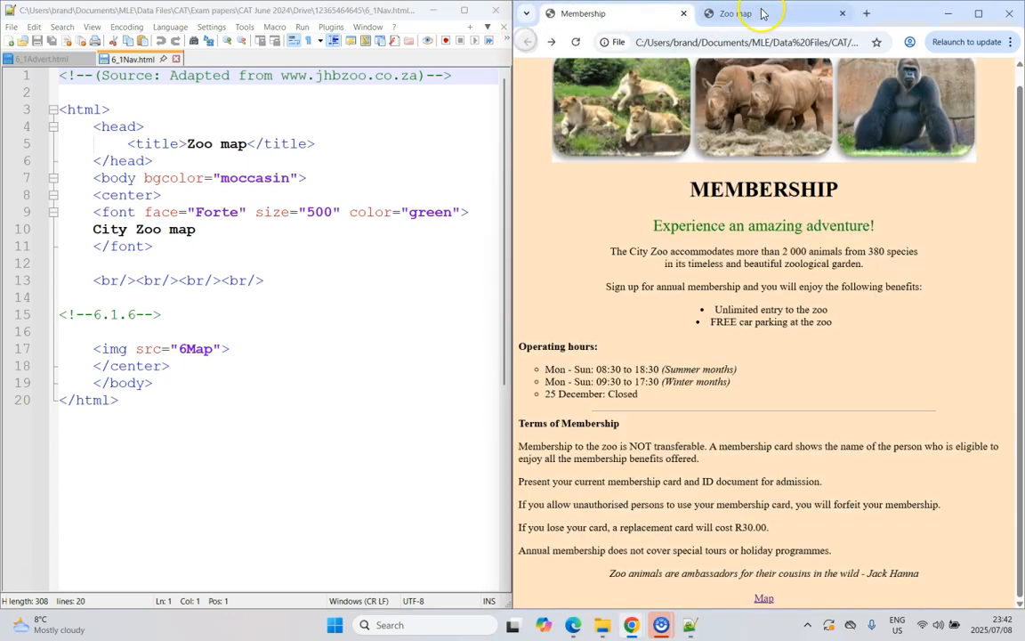
{"action": "left_click", "coordinate": [743, 14]}
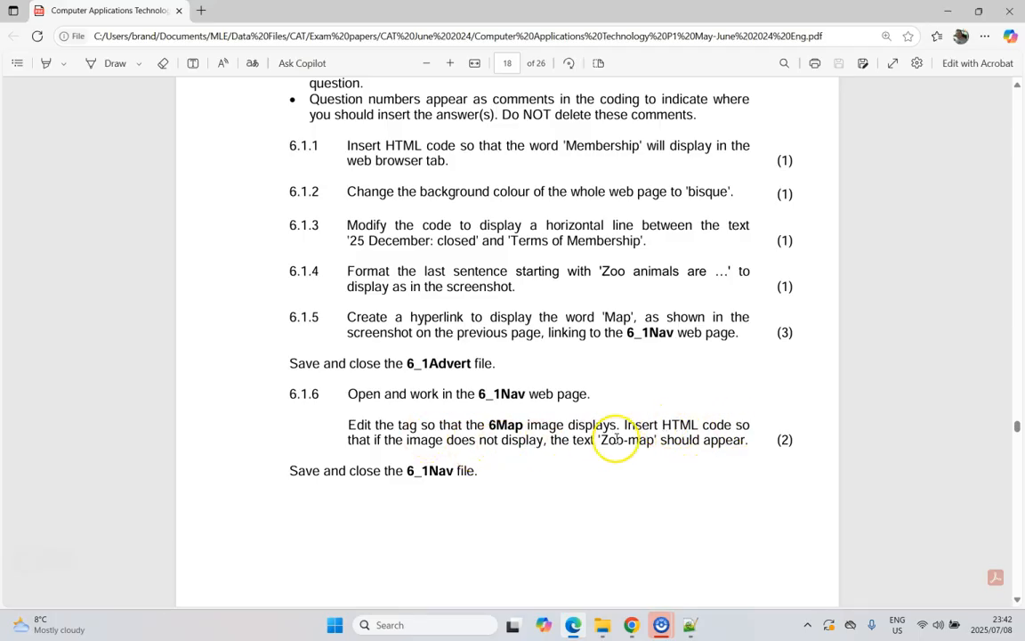
Add alt="Zoo-map" to the 6_1Nav map image tag and select its source value.
{"action": "left_click", "coordinate": [690, 624]}
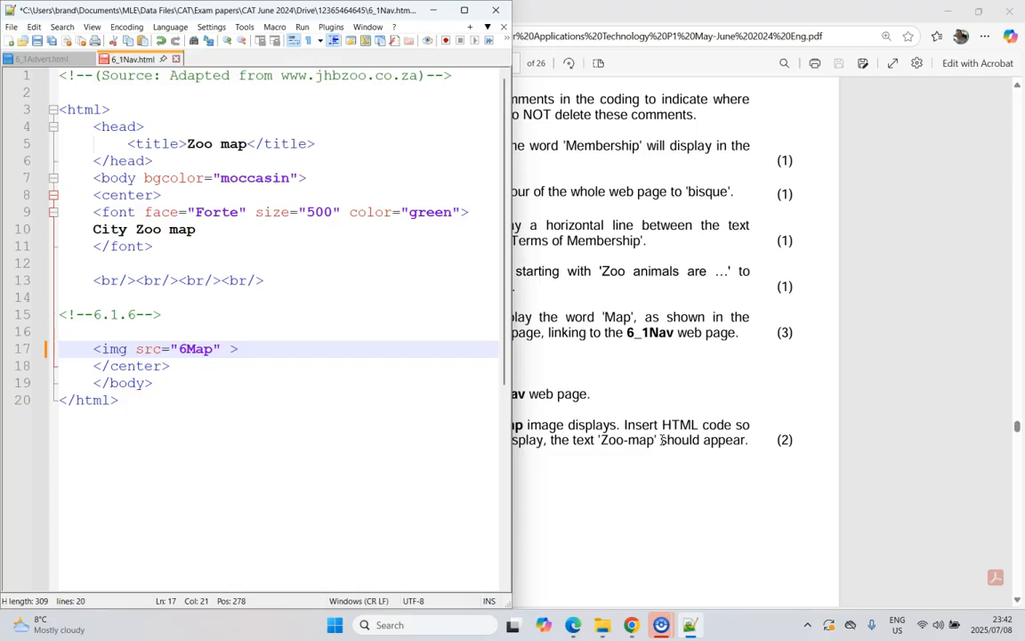
{"action": "type", "text": "alt="}
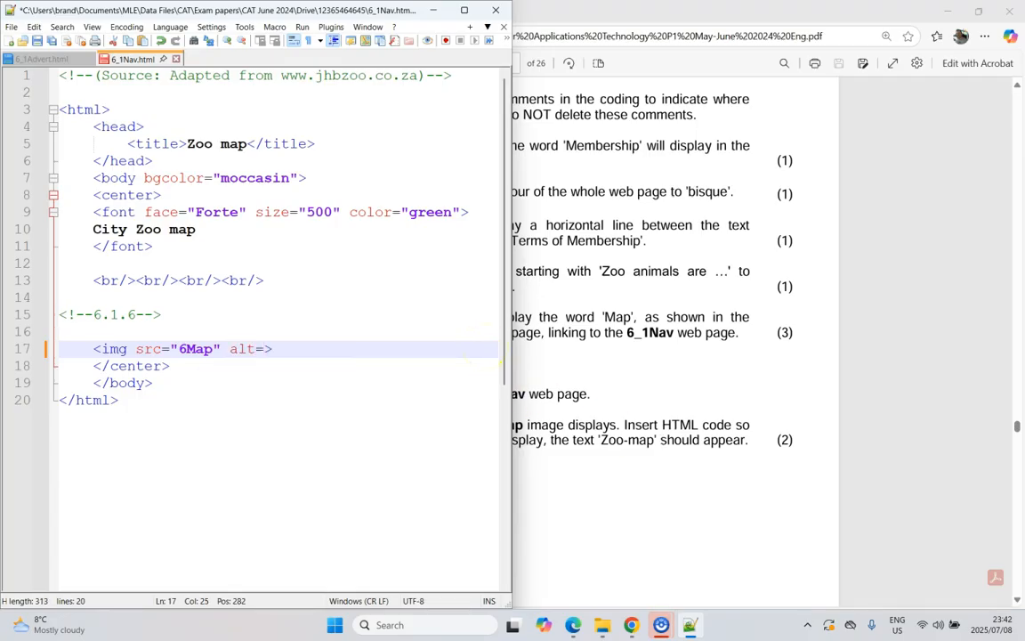
{"action": "type", "text": "Zoo-map\""}
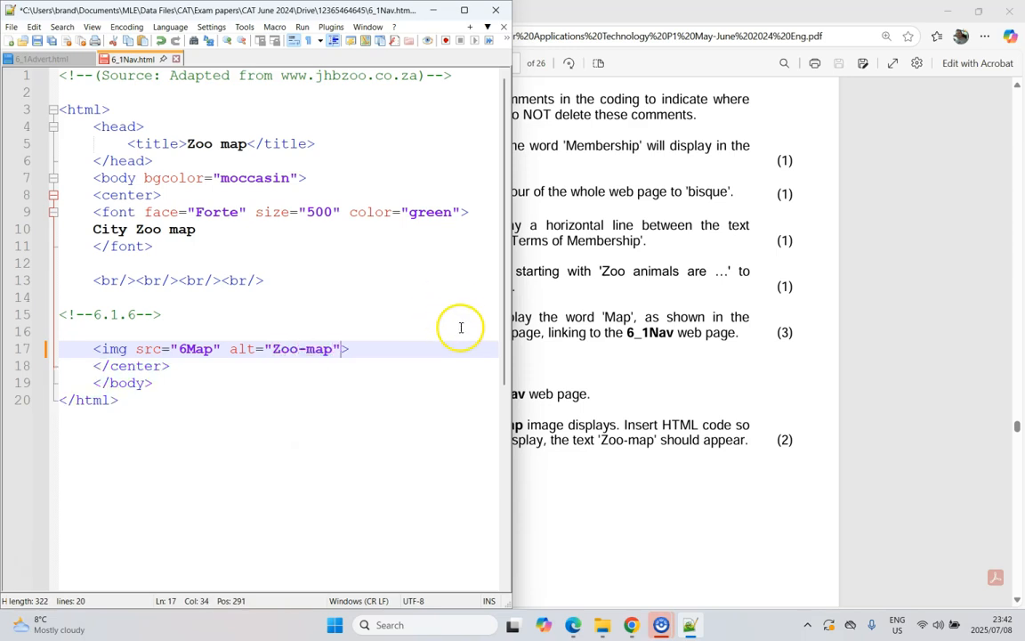
{"action": "mouse_move", "coordinate": [661, 445]}
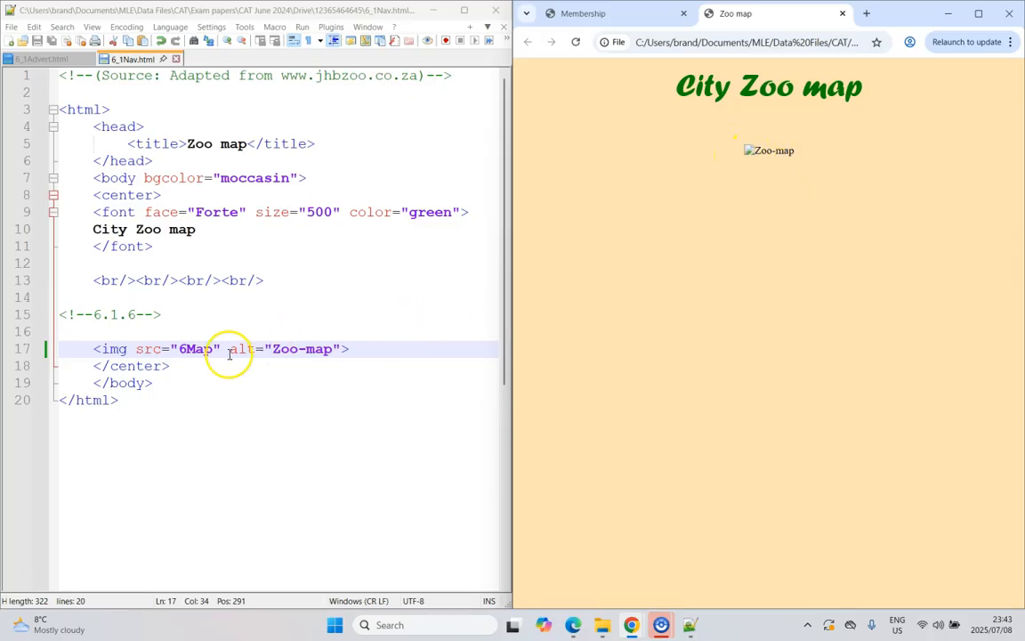
{"action": "double_click", "coordinate": [195, 348]}
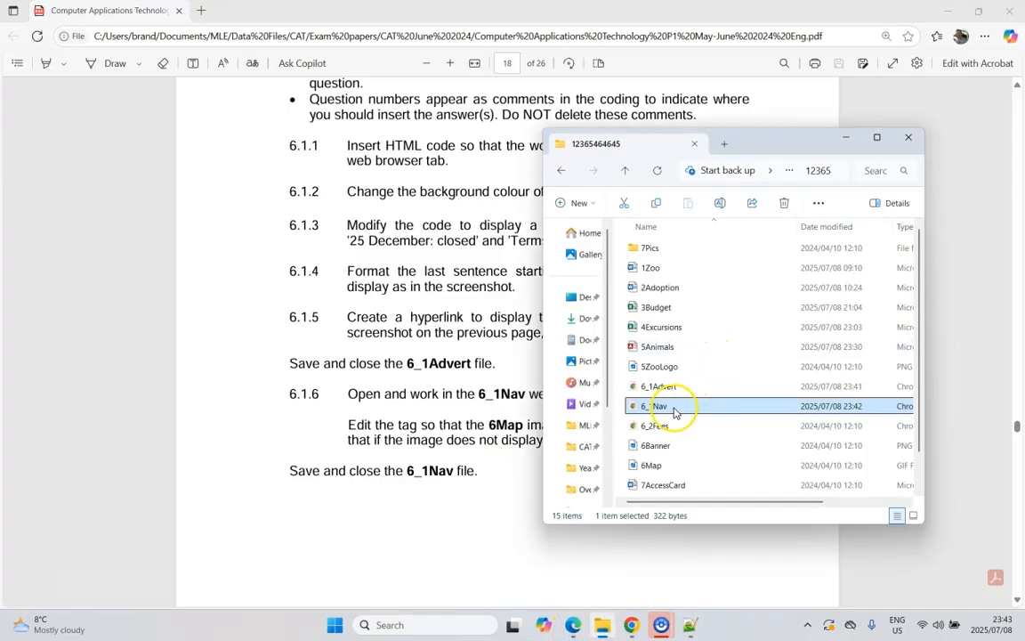
Open the 6Map file's Properties in File Explorer to confirm it is a GIF.
{"action": "left_click", "coordinate": [651, 464]}
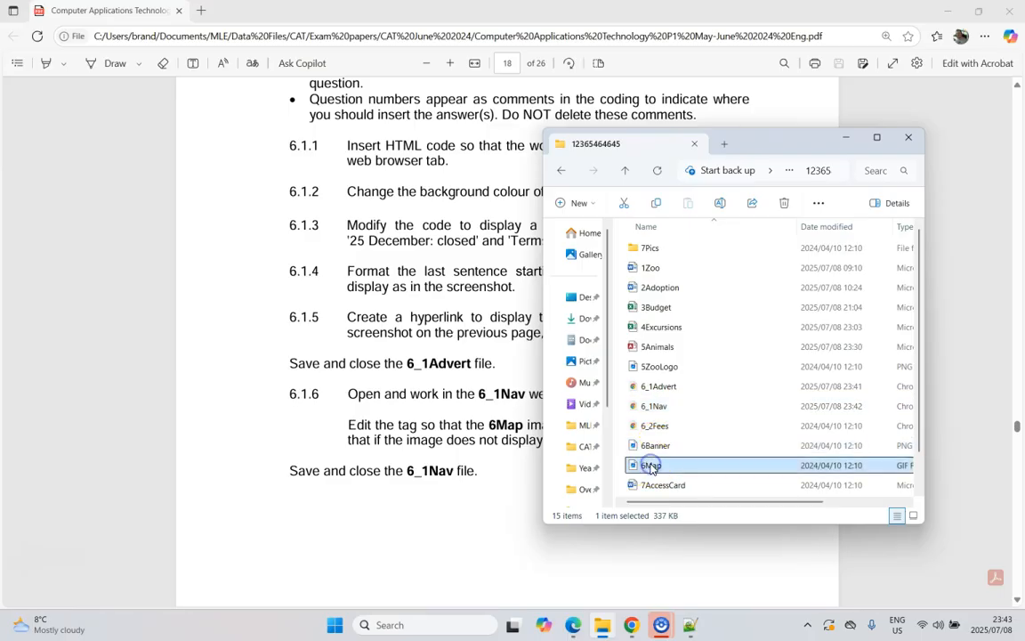
{"action": "right_click", "coordinate": [650, 465]}
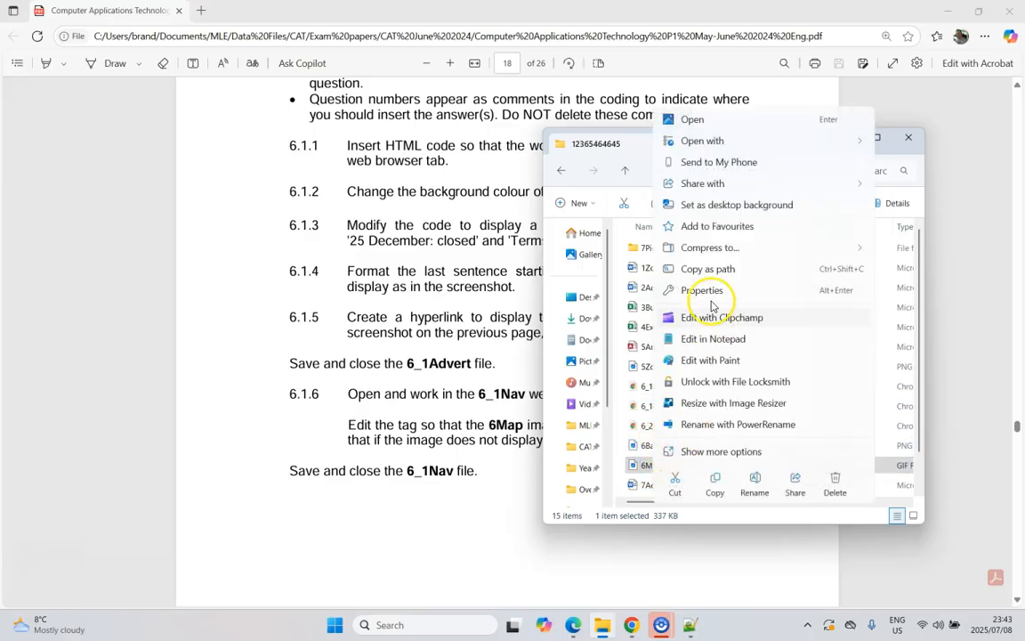
{"action": "left_click", "coordinate": [704, 290]}
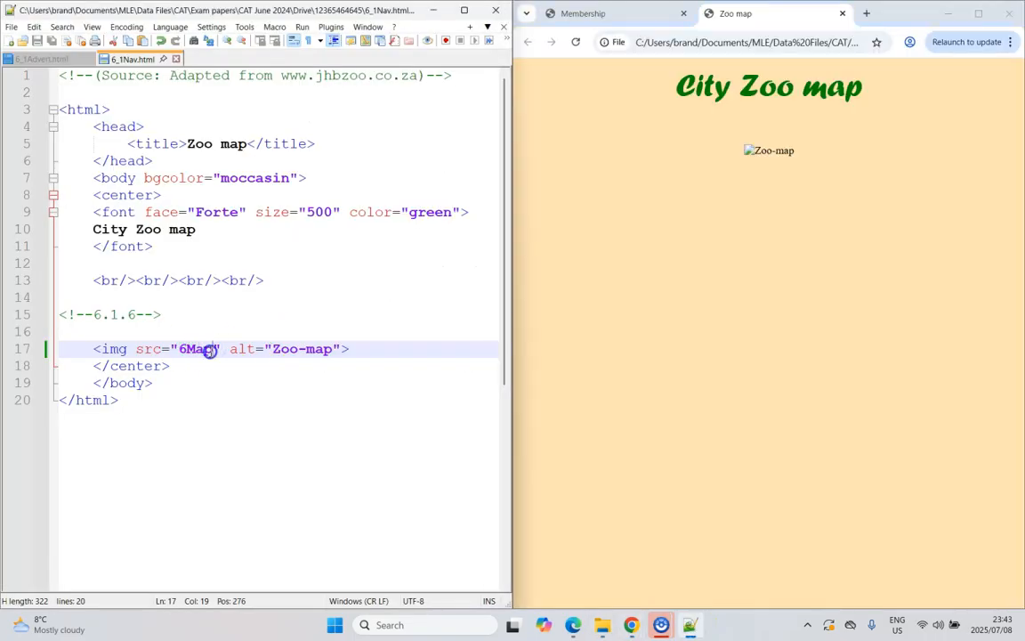
Change the image source from 6Map to 6Map.gif and close the img tag.
{"action": "type", "text": ".g"}
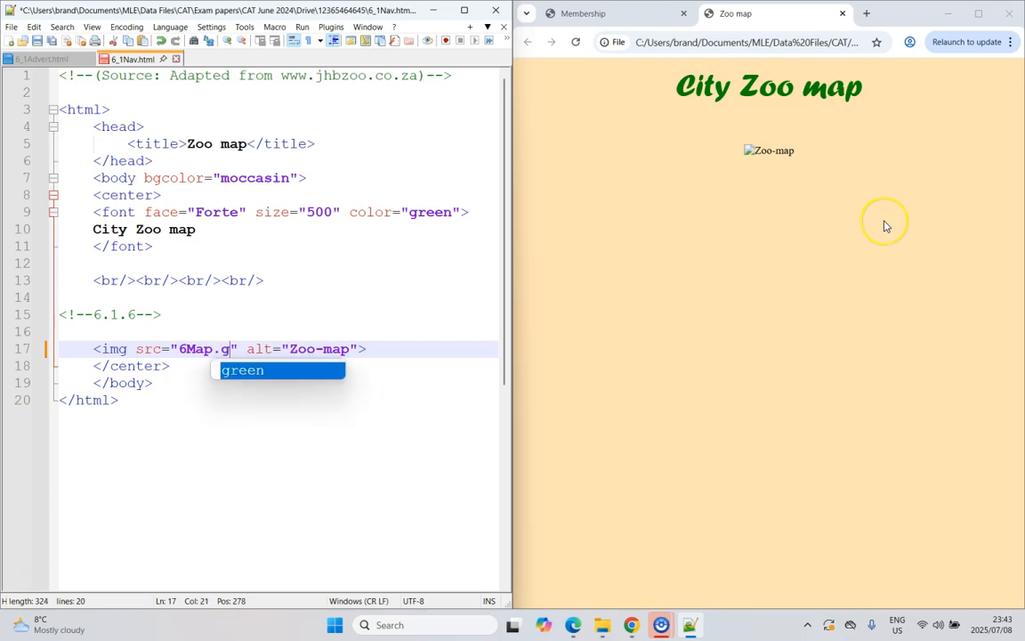
{"action": "type", "text": "if"}
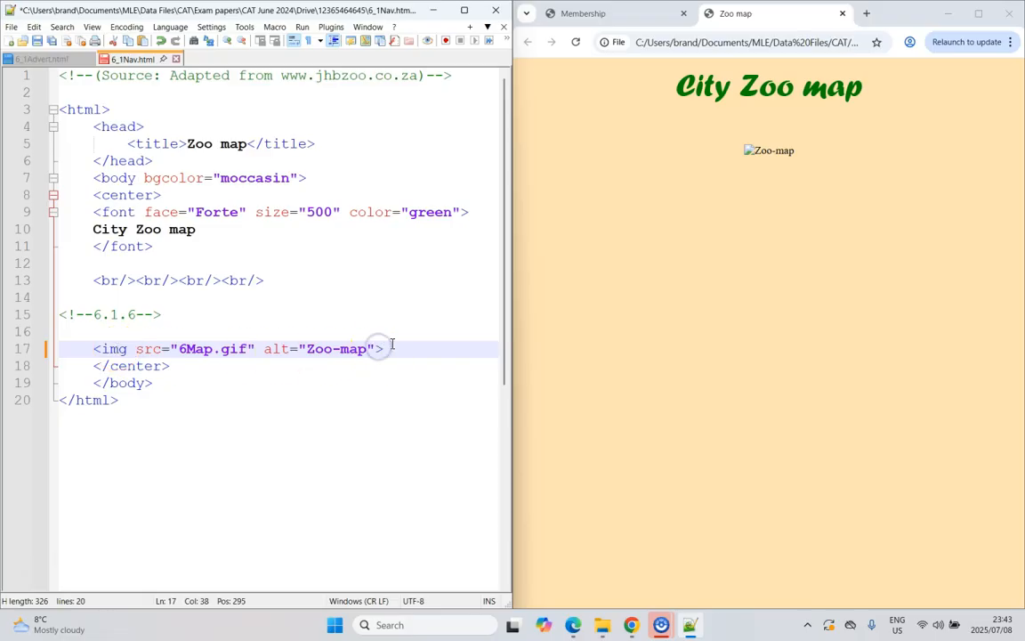
{"action": "type", "text": "/"}
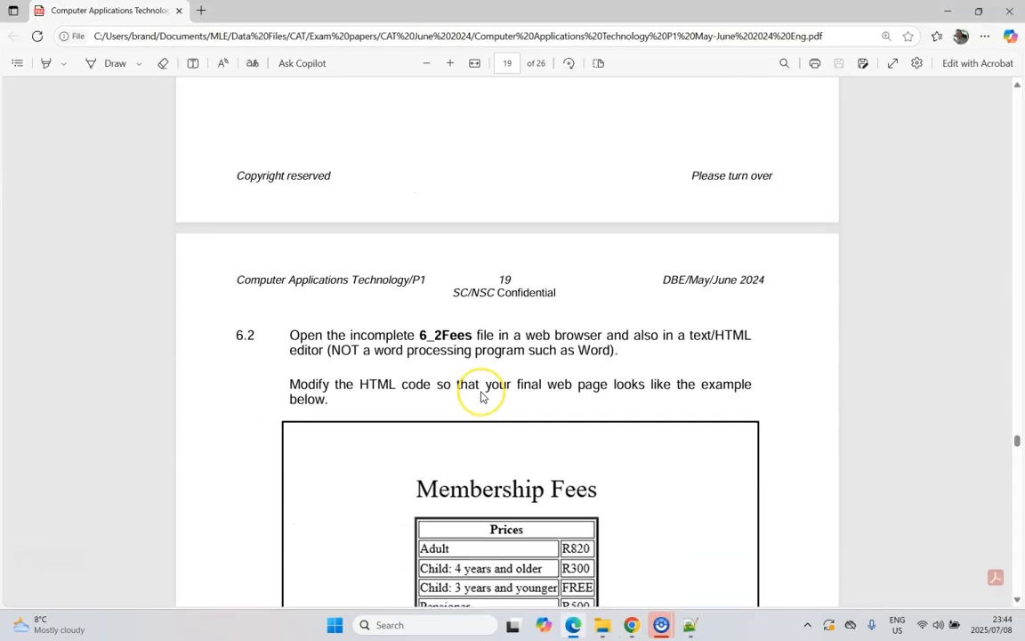
Scroll the exam PDF to question 6.2 and close the Zoo map browser tab.
{"action": "scroll", "scroll_direction": "down", "scroll_amount": 3}
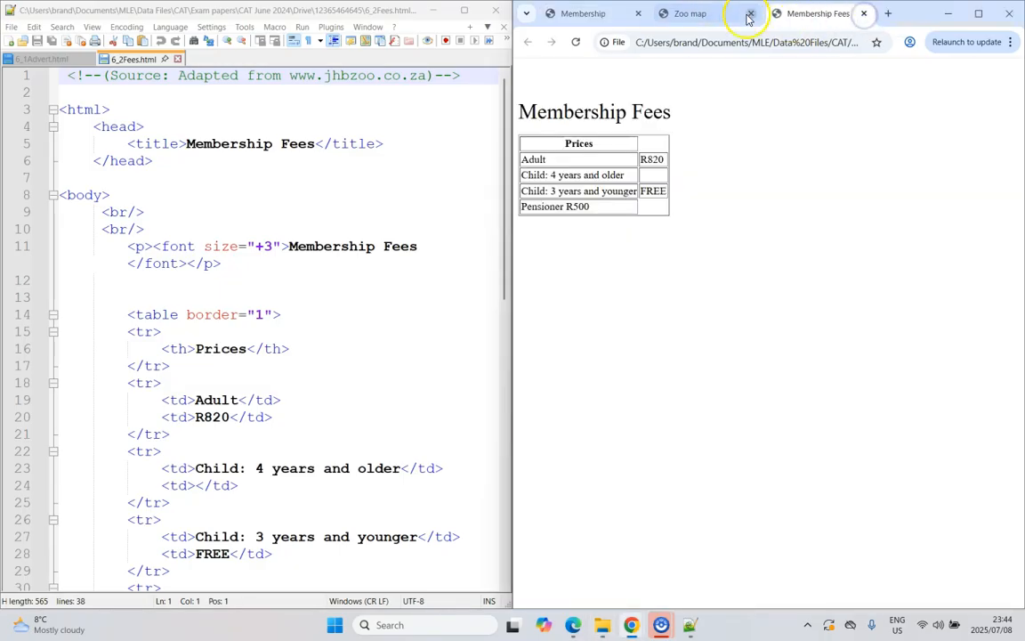
{"action": "left_click", "coordinate": [751, 14]}
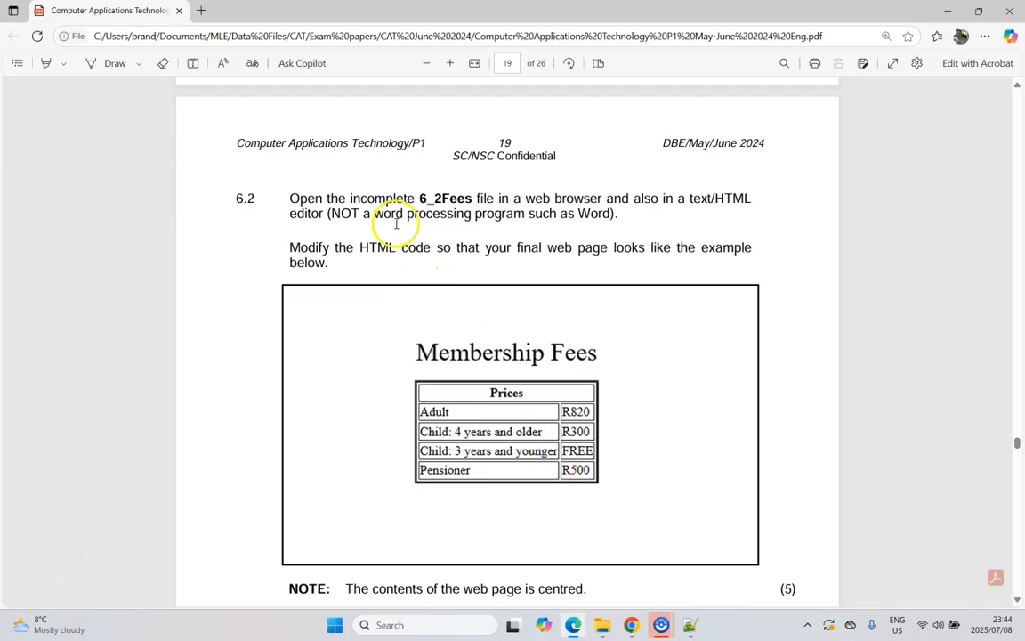
{"action": "mouse_move", "coordinate": [636, 395]}
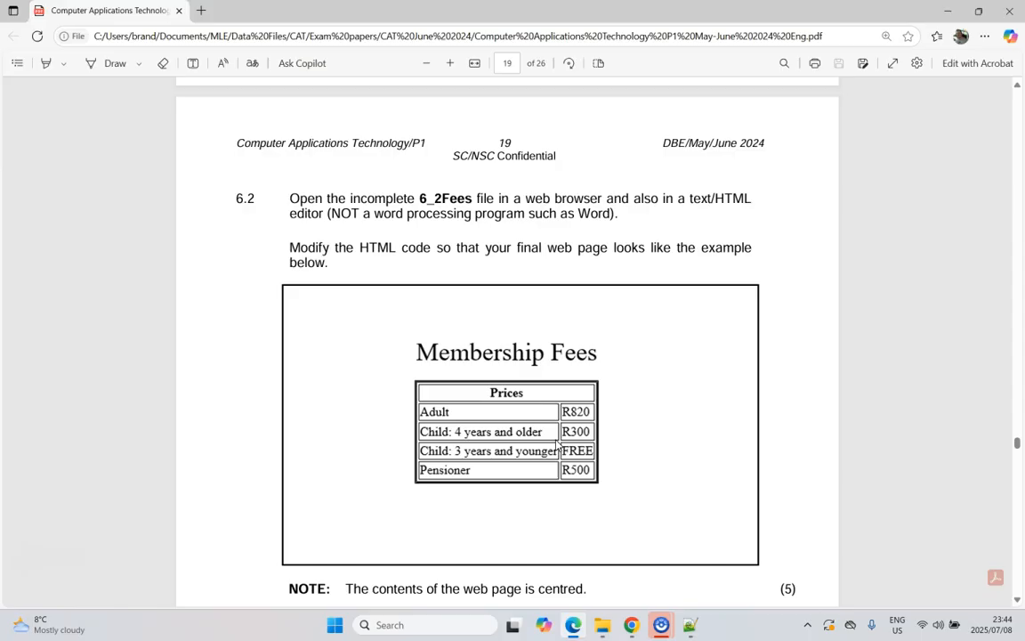
{"action": "mouse_move", "coordinate": [592, 579]}
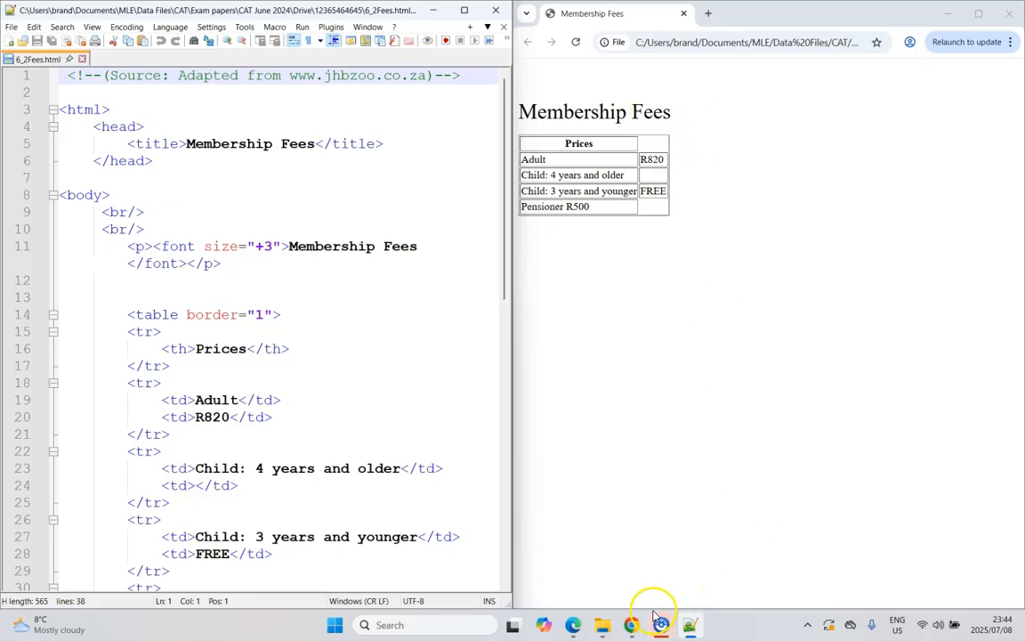
Type align= into the Membership Fees heading paragraph tag.
{"action": "left_click", "coordinate": [691, 625]}
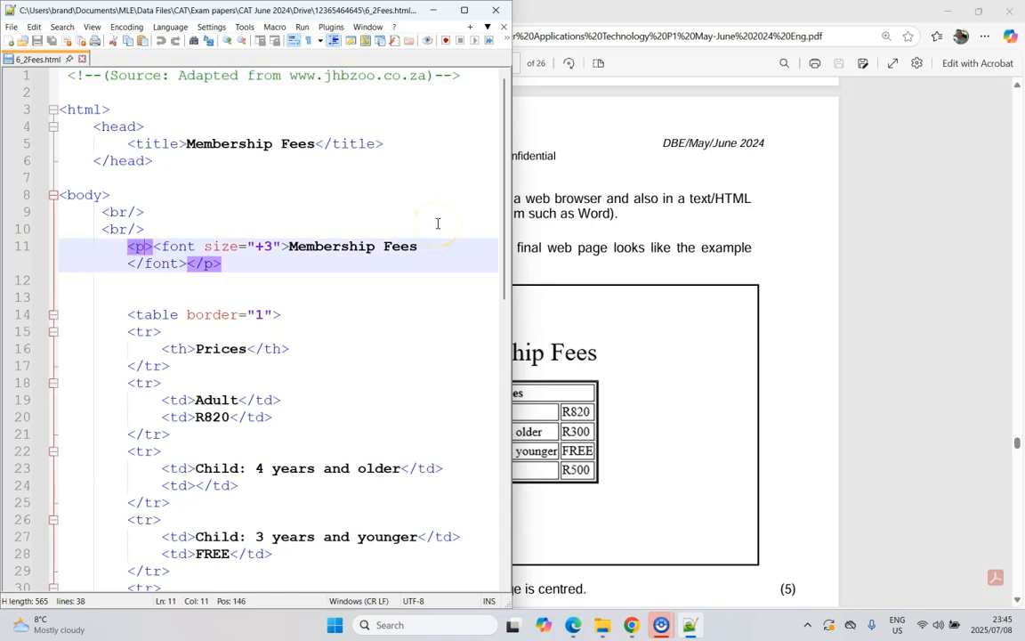
{"action": "type", "text": "align="}
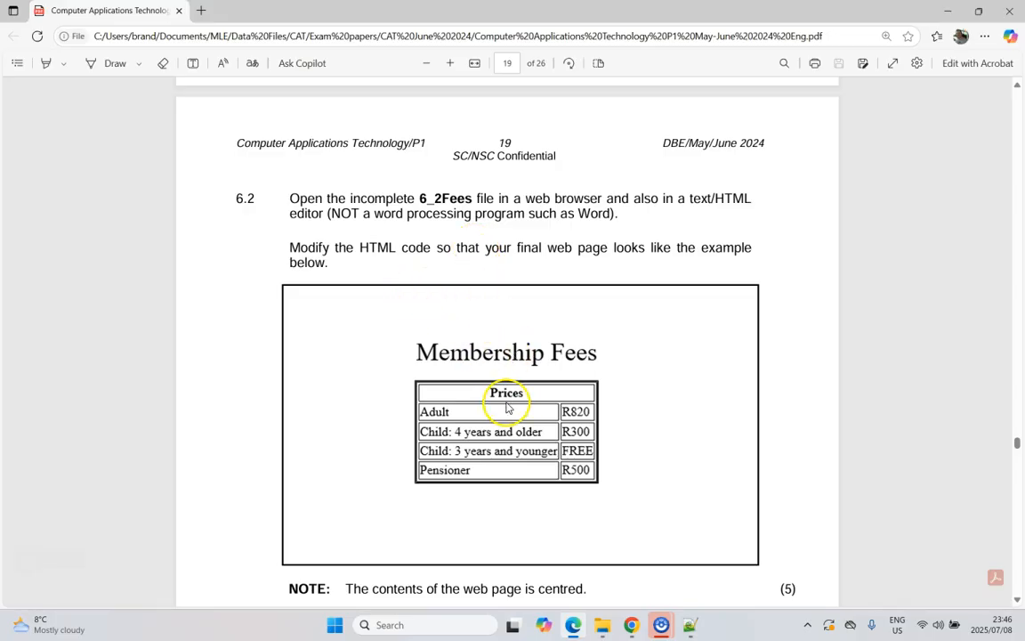
{"action": "mouse_move", "coordinate": [795, 590]}
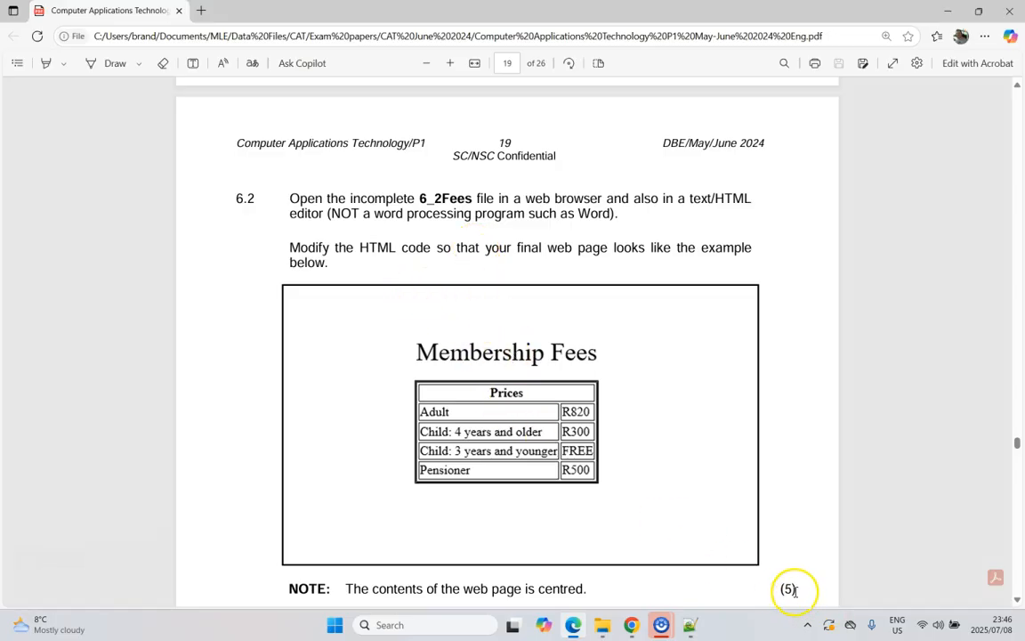
{"action": "mouse_move", "coordinate": [552, 399]}
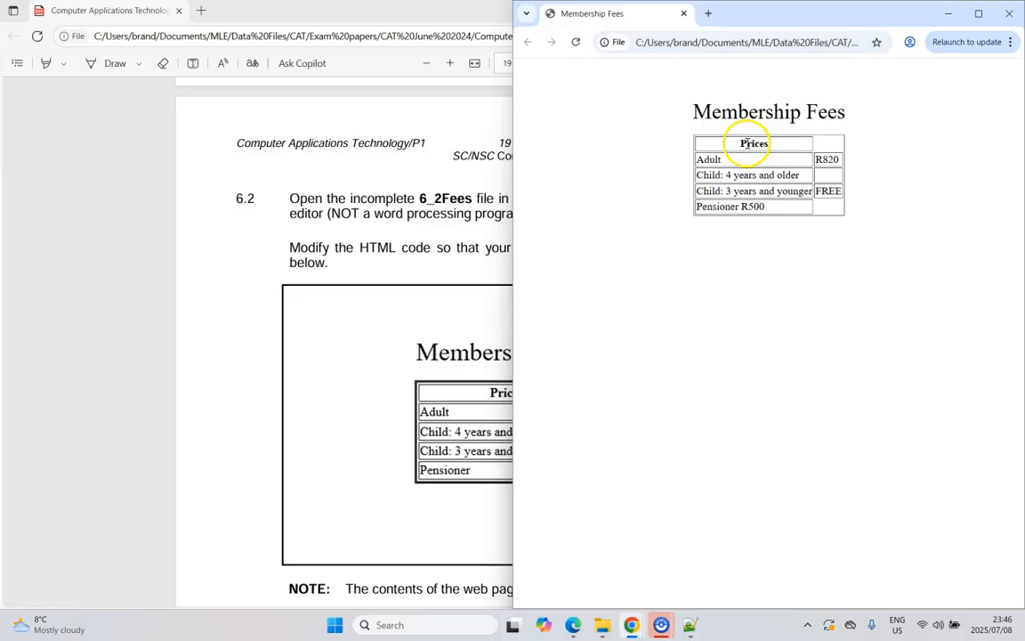
{"action": "mouse_move", "coordinate": [843, 141]}
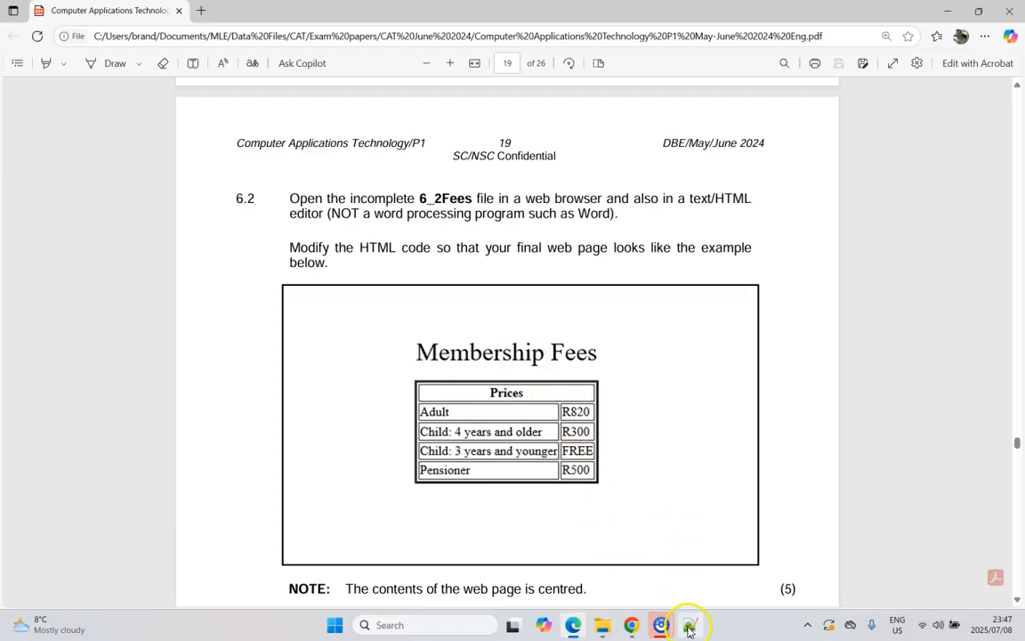
Add colspan="2" to the Prices heading cell and reload the browser preview.
{"action": "left_click", "coordinate": [690, 624]}
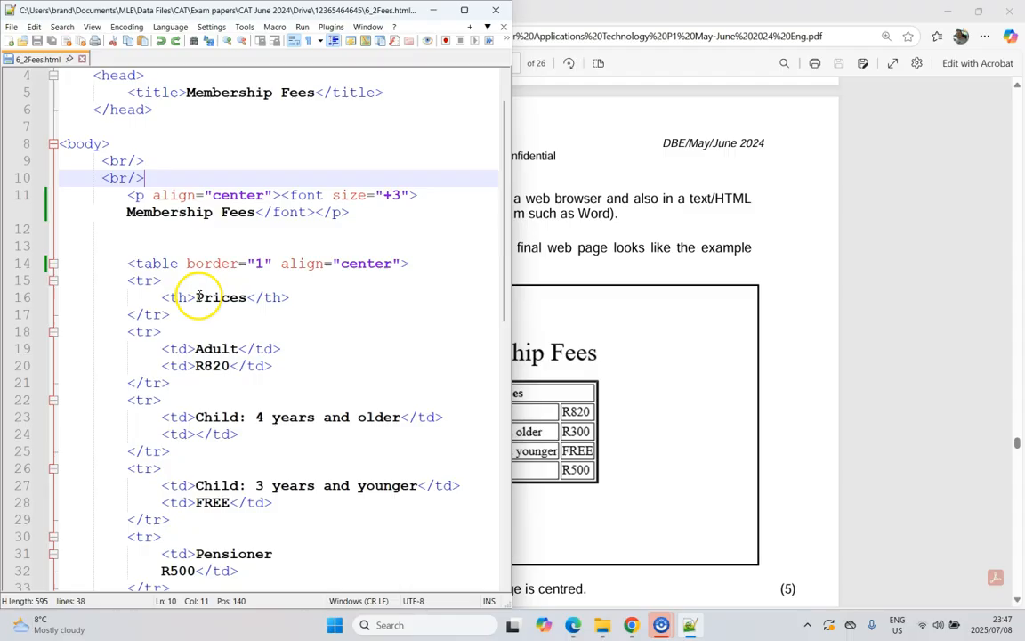
{"action": "left_click", "coordinate": [222, 298]}
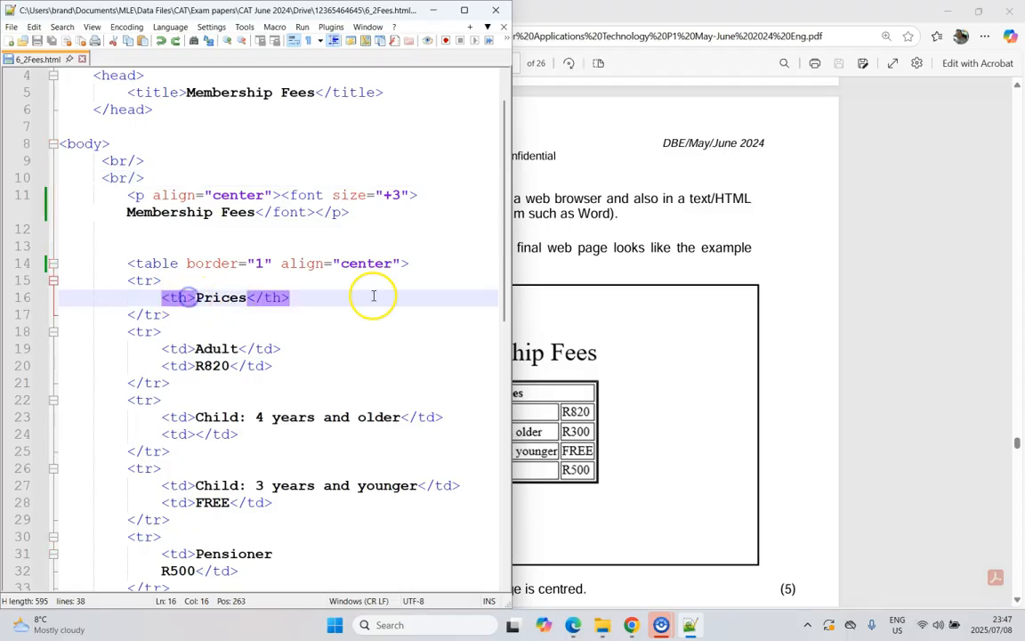
{"action": "type", "text": "colspan=\""}
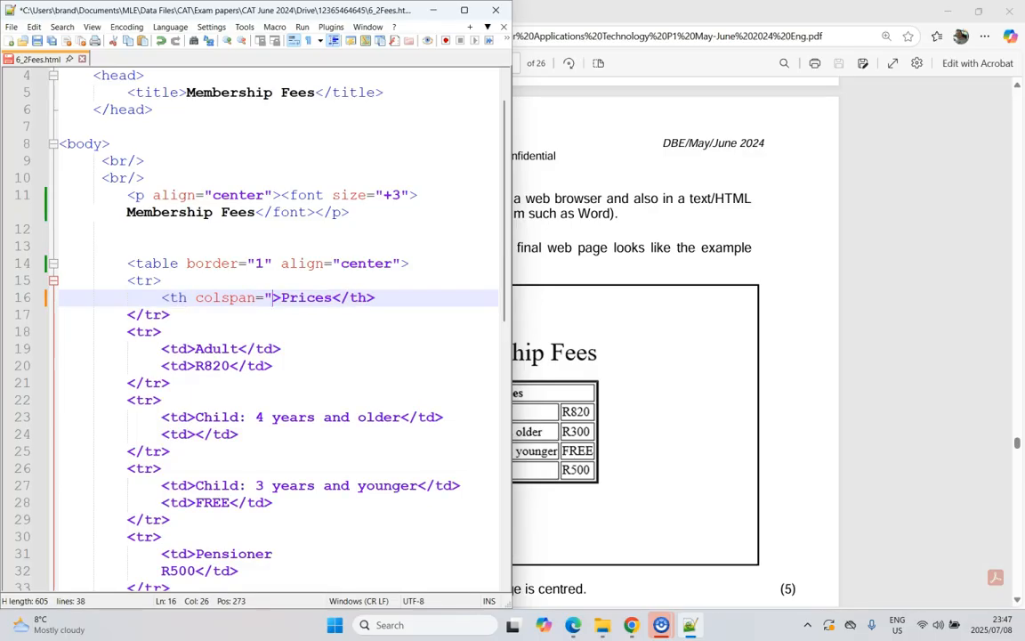
{"action": "type", "text": "2"}
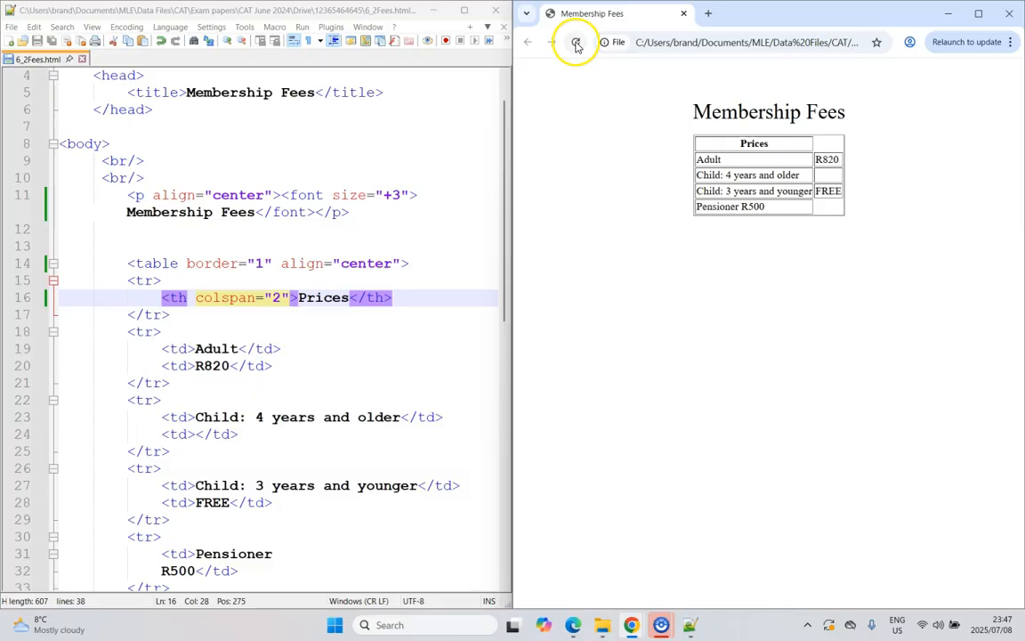
{"action": "left_click", "coordinate": [575, 42]}
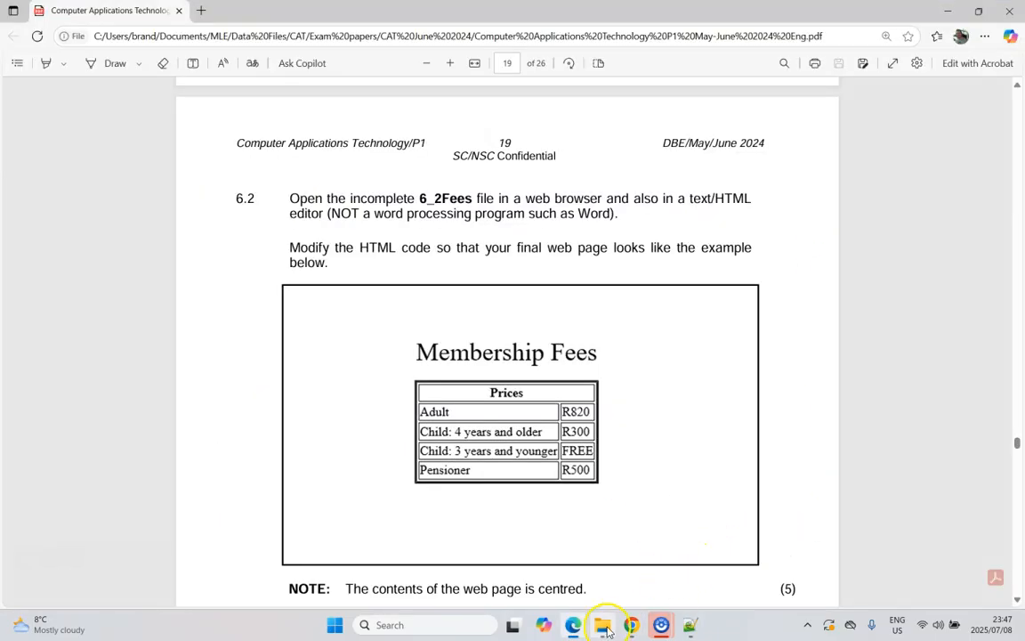
Enter R300 in the empty child price cell and close the Pensioner cell with </td>.
{"action": "left_click", "coordinate": [603, 624]}
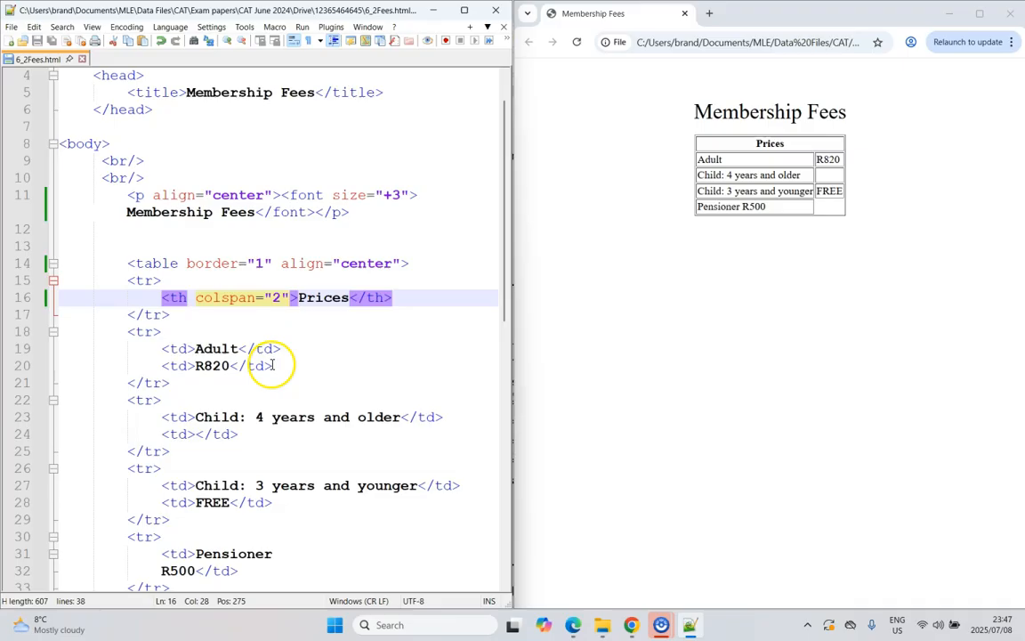
{"action": "left_click", "coordinate": [197, 433]}
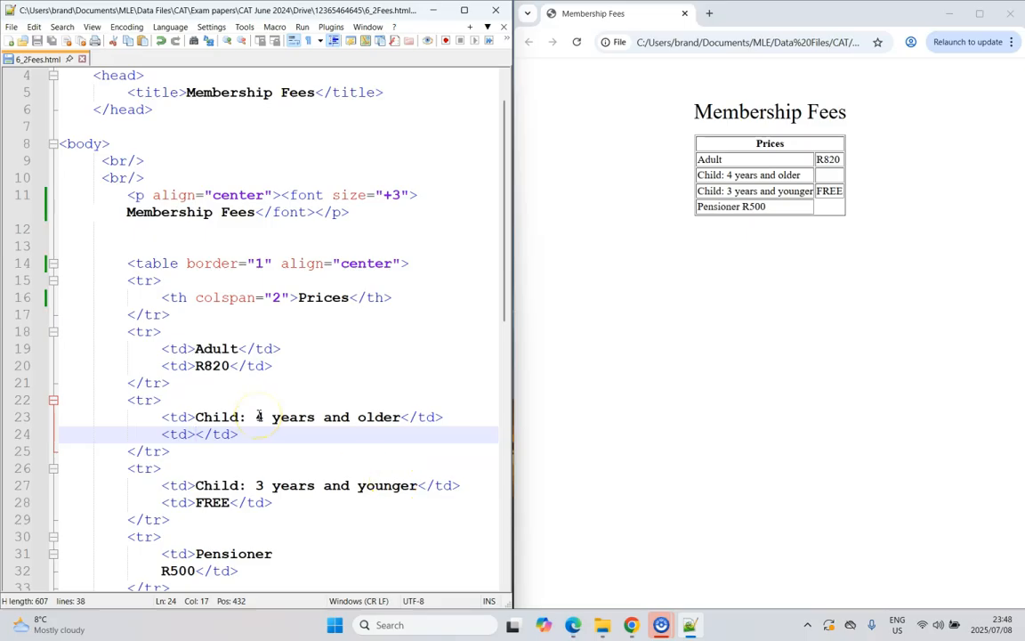
{"action": "type", "text": "R300"}
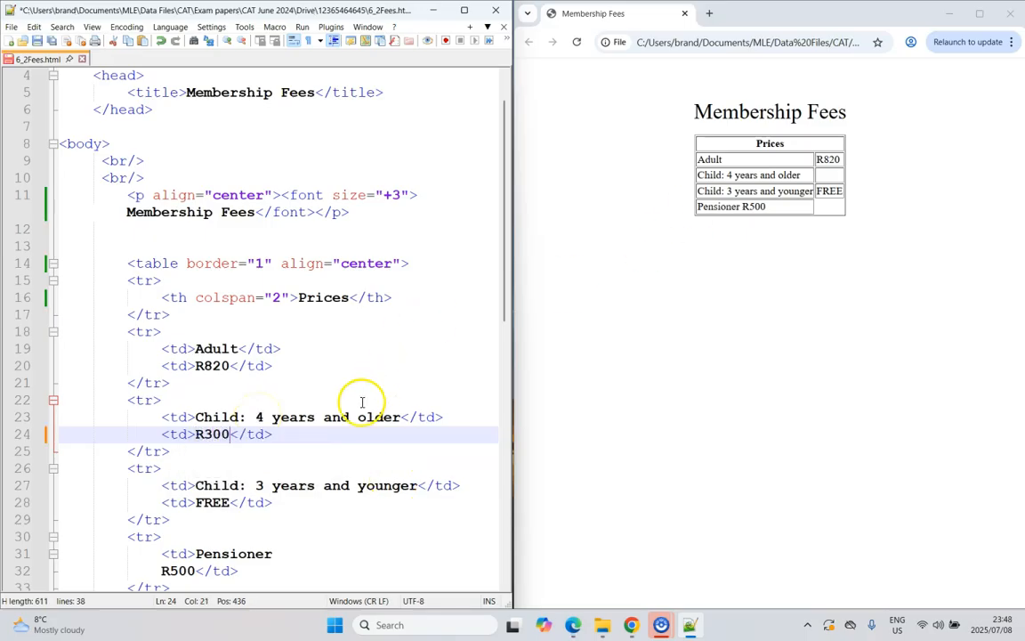
{"action": "scroll", "scroll_direction": "down", "scroll_amount": 3}
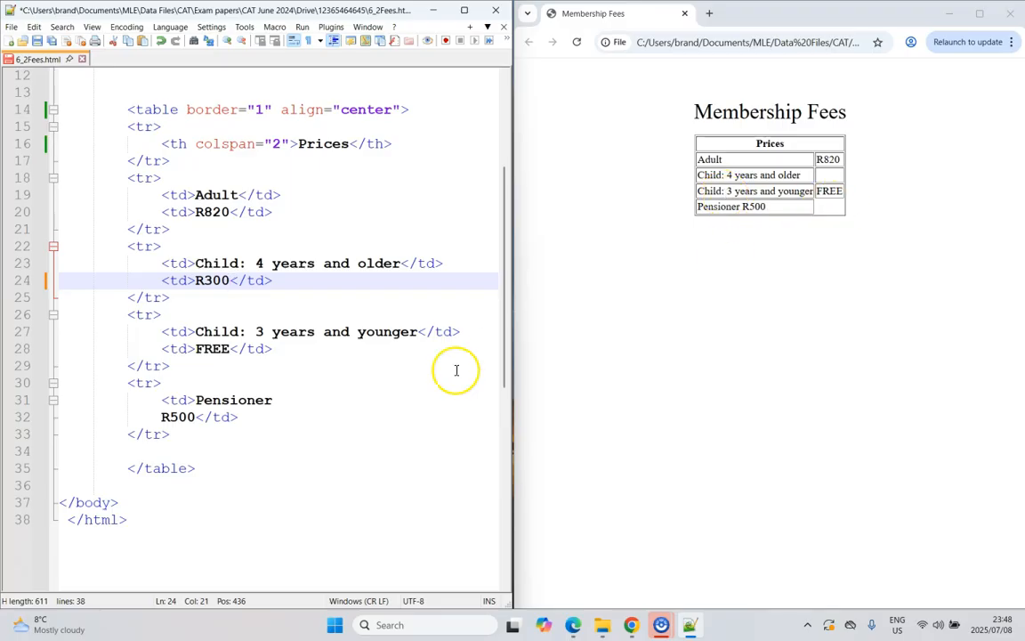
{"action": "left_click", "coordinate": [274, 400]}
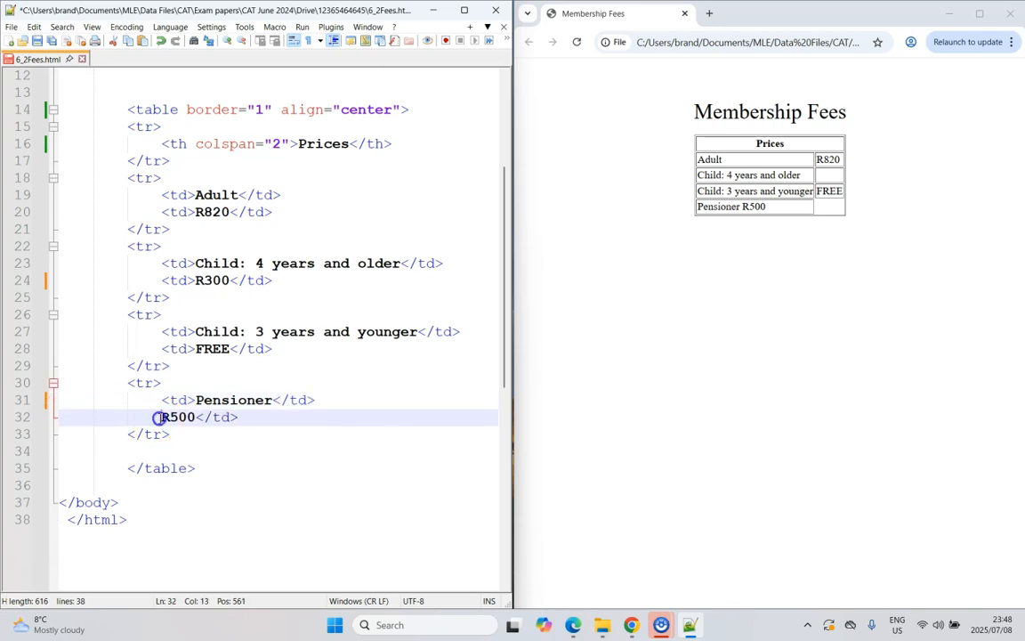
{"action": "type", "text": "td>"}
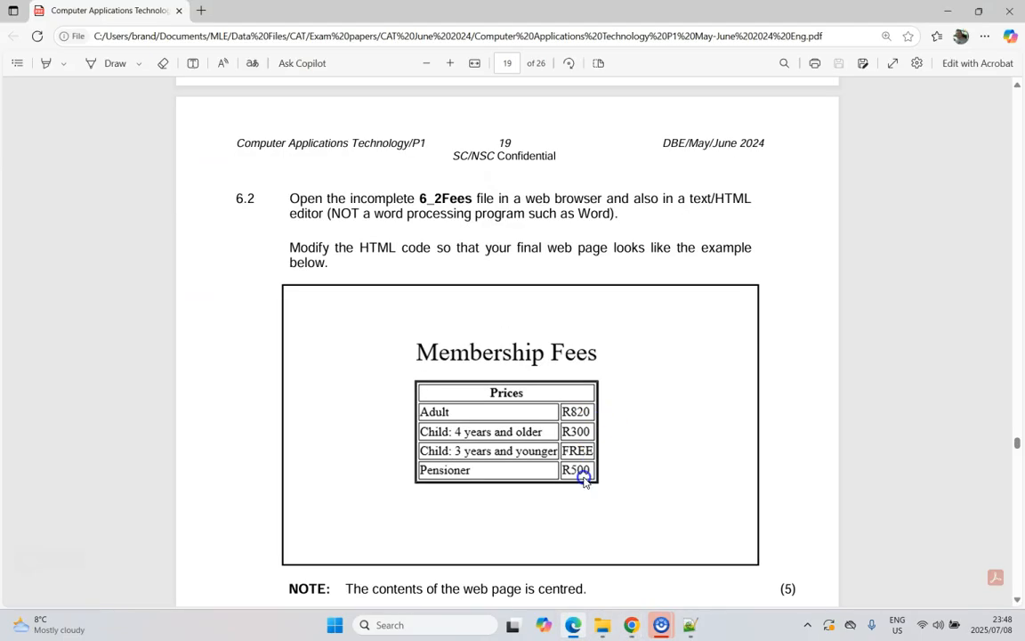
{"action": "mouse_move", "coordinate": [669, 410]}
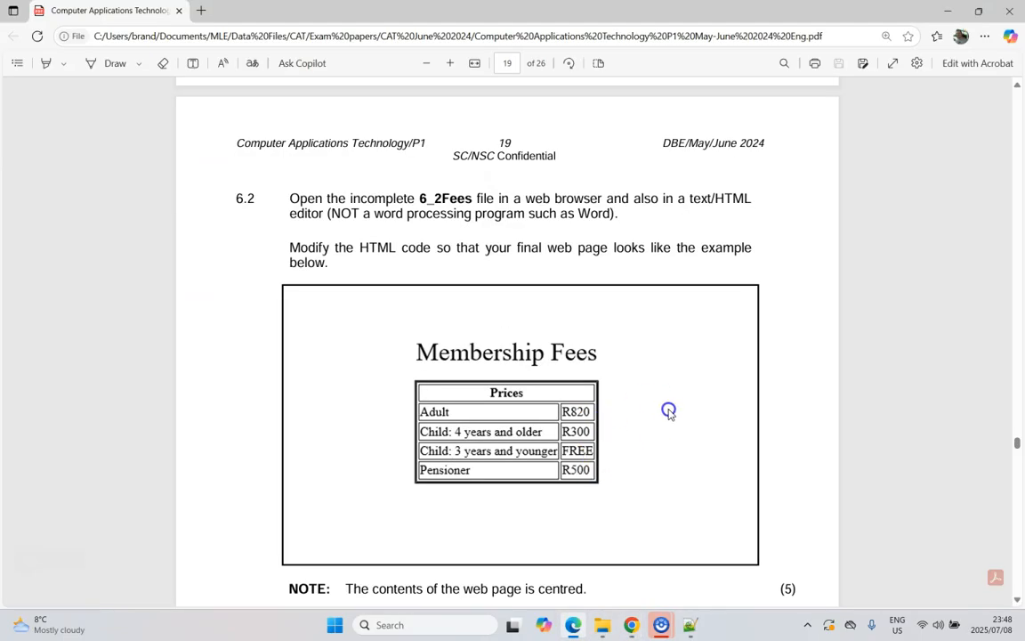
Change the table tag's border value from 1 to 5.
{"action": "scroll", "scroll_direction": "down", "scroll_amount": 3}
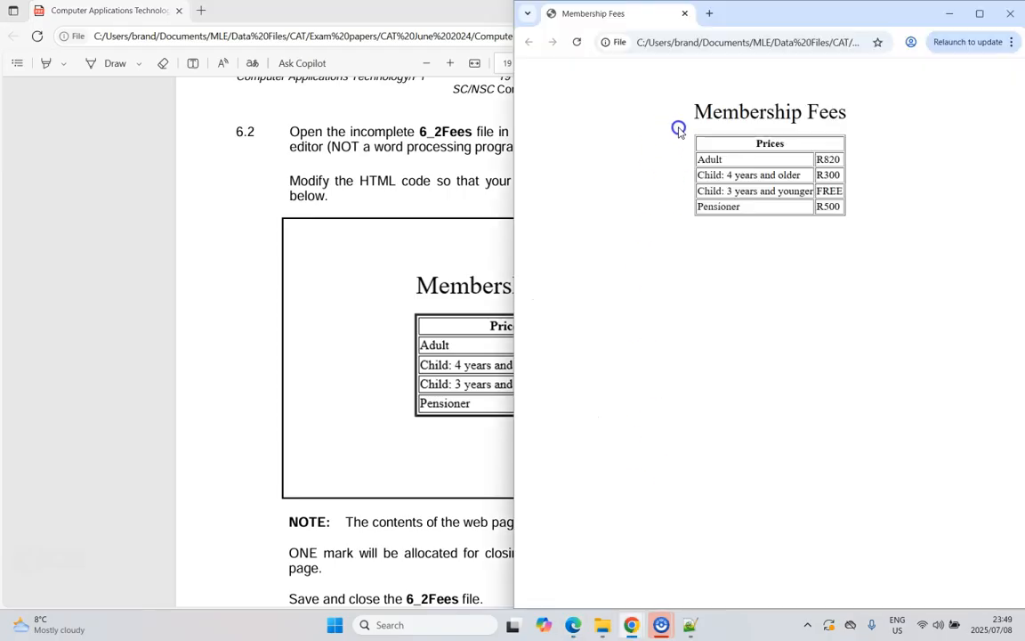
{"action": "mouse_move", "coordinate": [792, 208]}
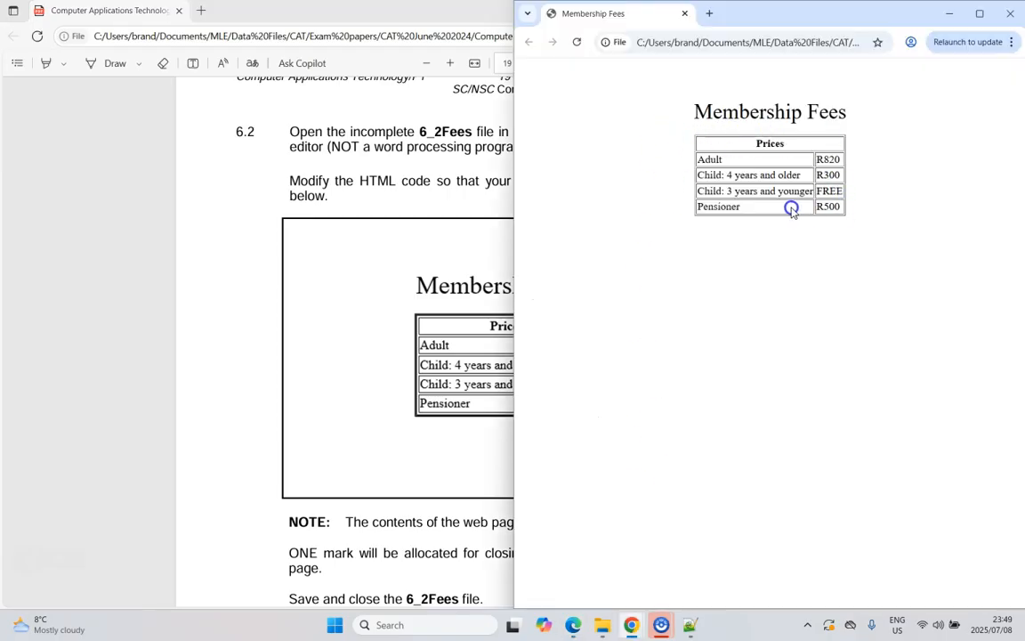
{"action": "mouse_move", "coordinate": [717, 583]}
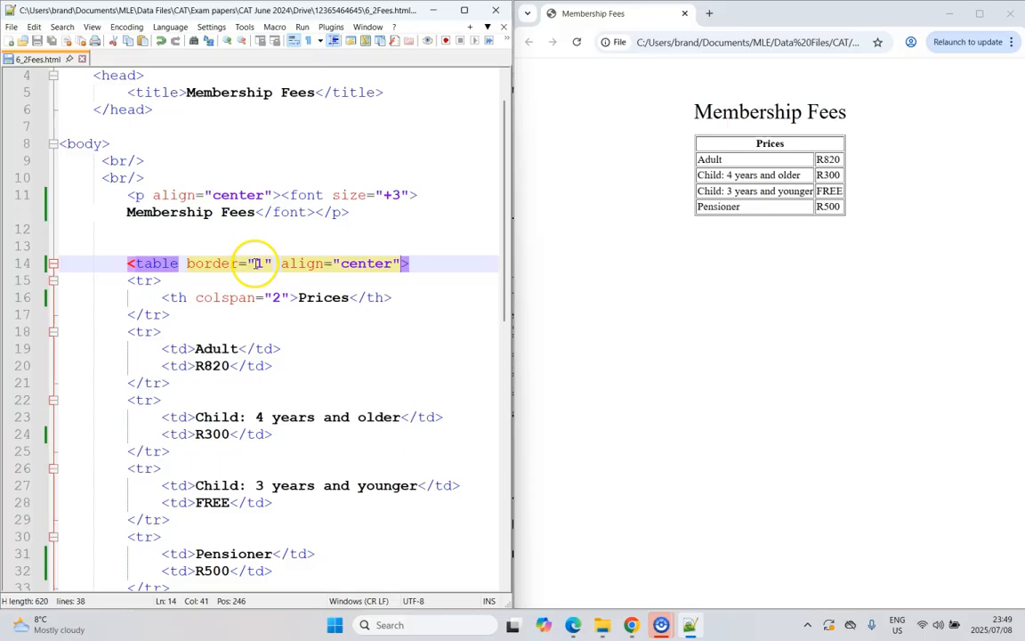
{"action": "double_click", "coordinate": [259, 264]}
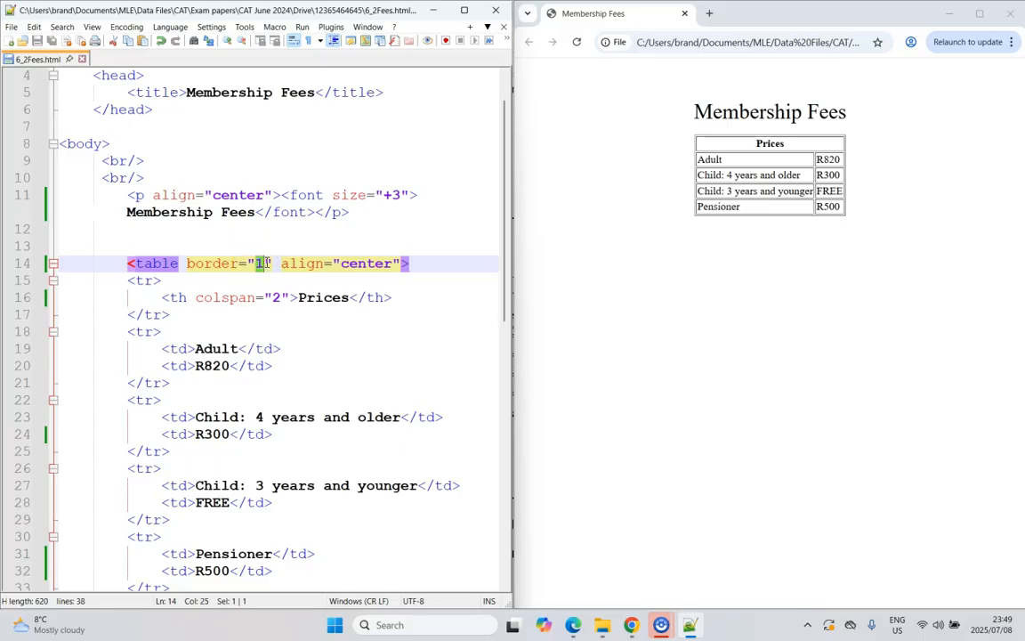
{"action": "type", "text": "3"}
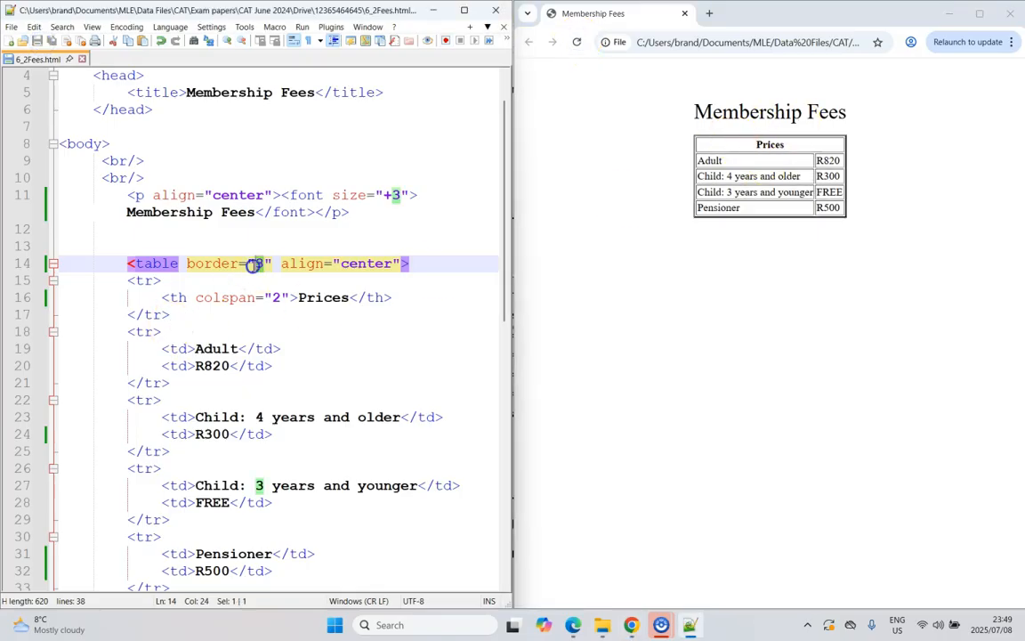
{"action": "type", "text": "5"}
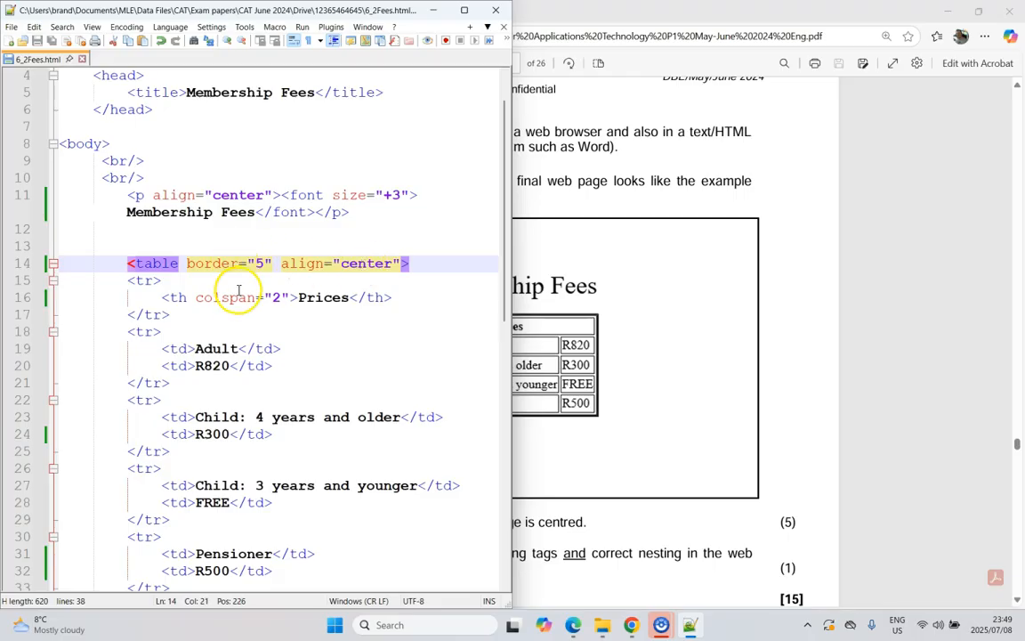
Scroll the exam PDF to the end of question 6.2 and its save-and-close note.
{"action": "scroll", "scroll_direction": "down", "scroll_amount": 3}
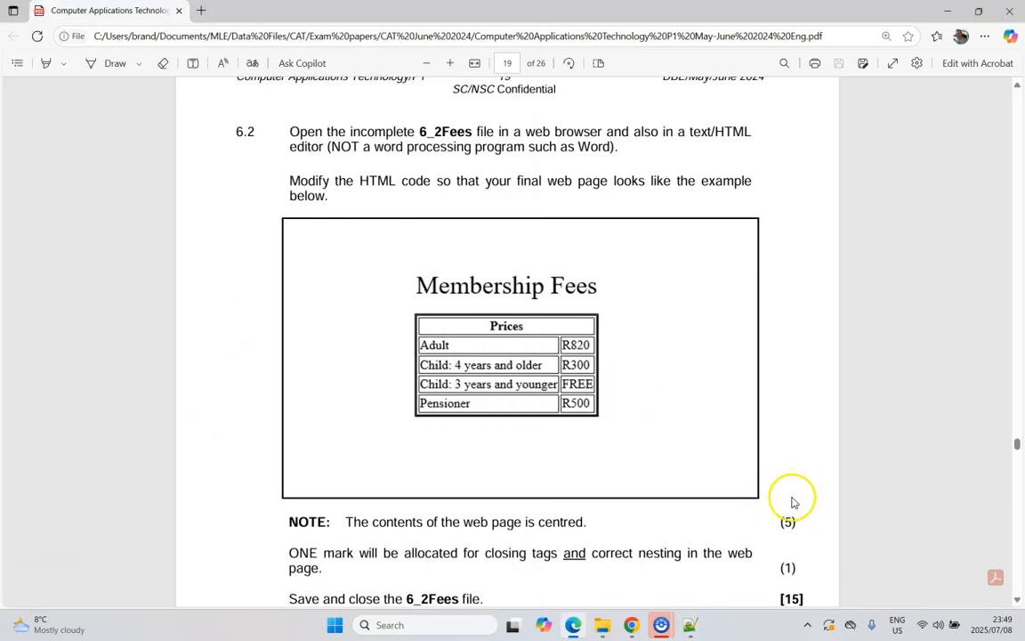
{"action": "mouse_move", "coordinate": [792, 496]}
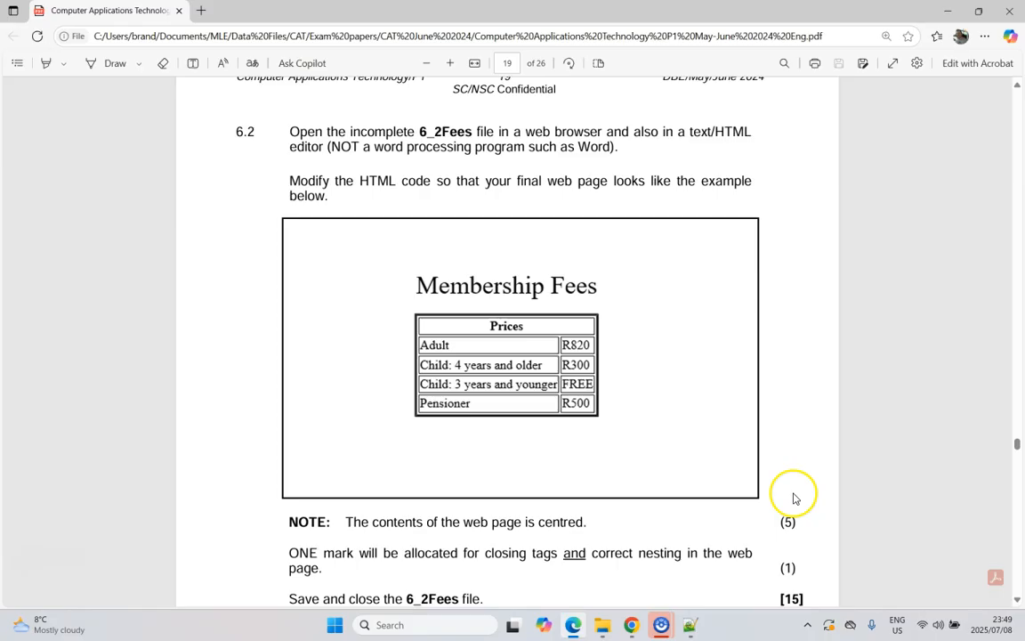
{"action": "scroll", "scroll_direction": "down", "scroll_amount": 3}
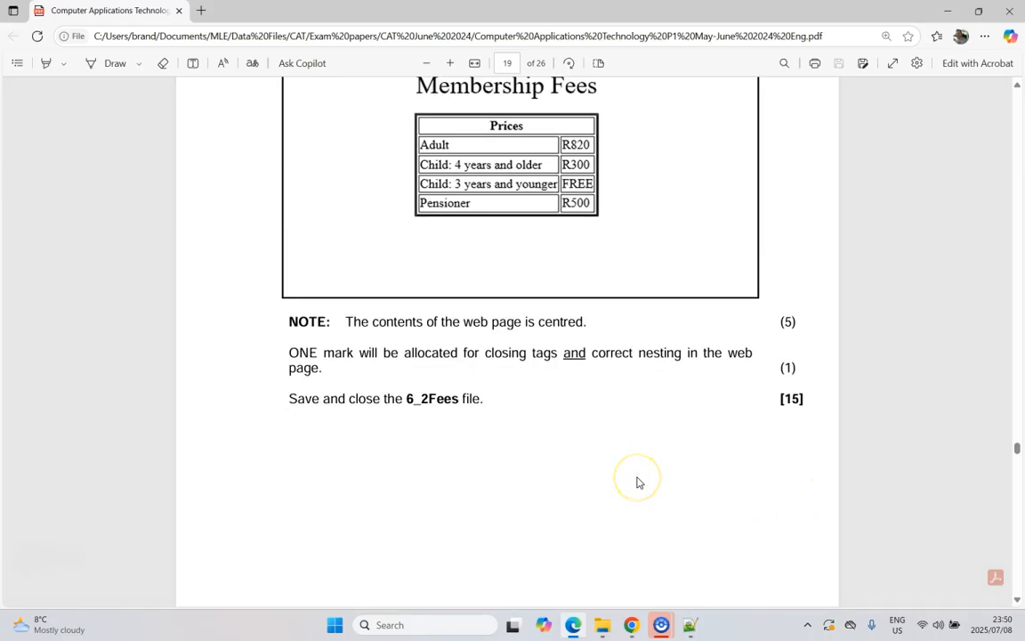